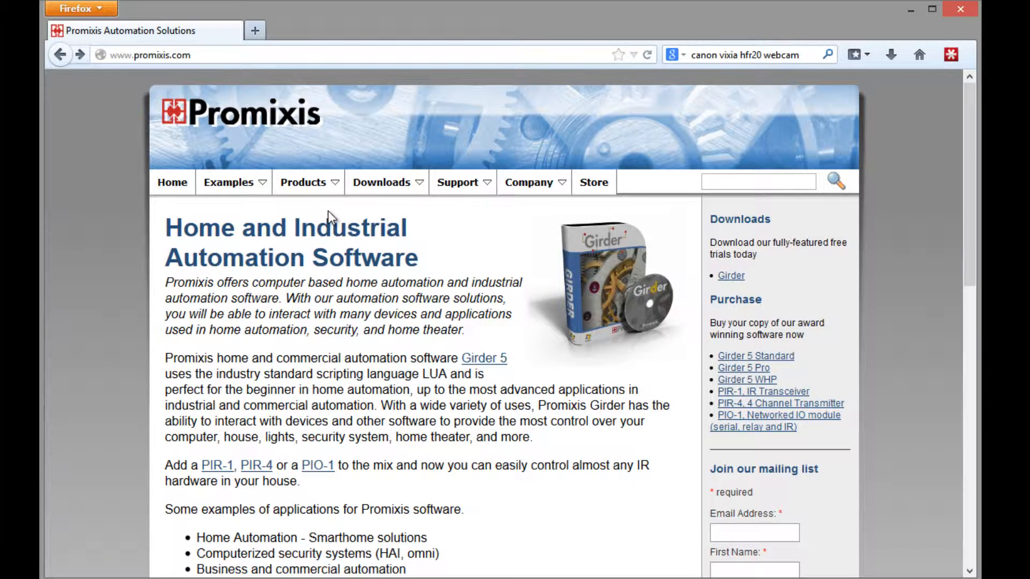
Step: Open the PIR-1 IR Remote Transceiver page from the Promixis Products menu and scroll it
click(304, 182)
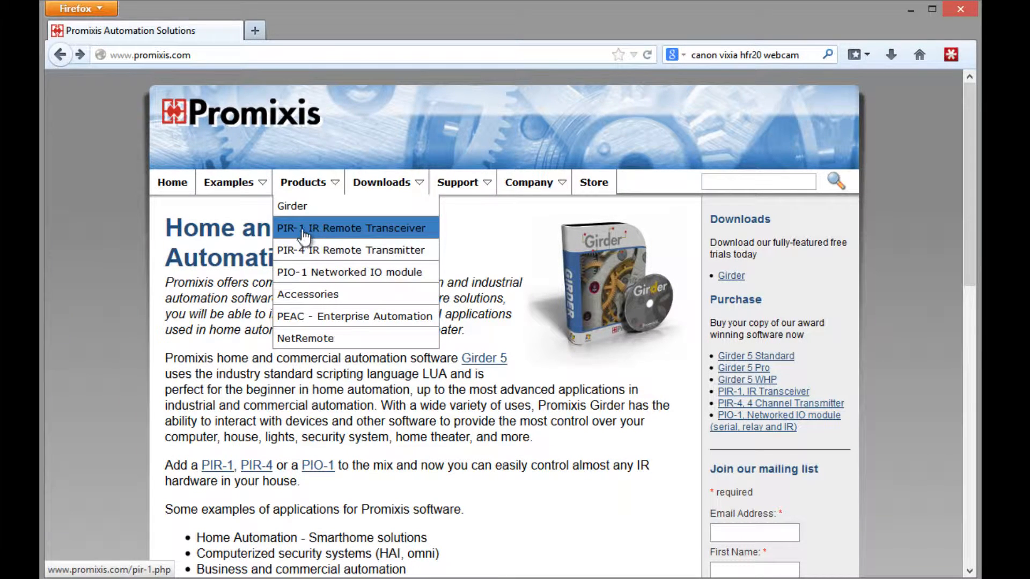
click(351, 228)
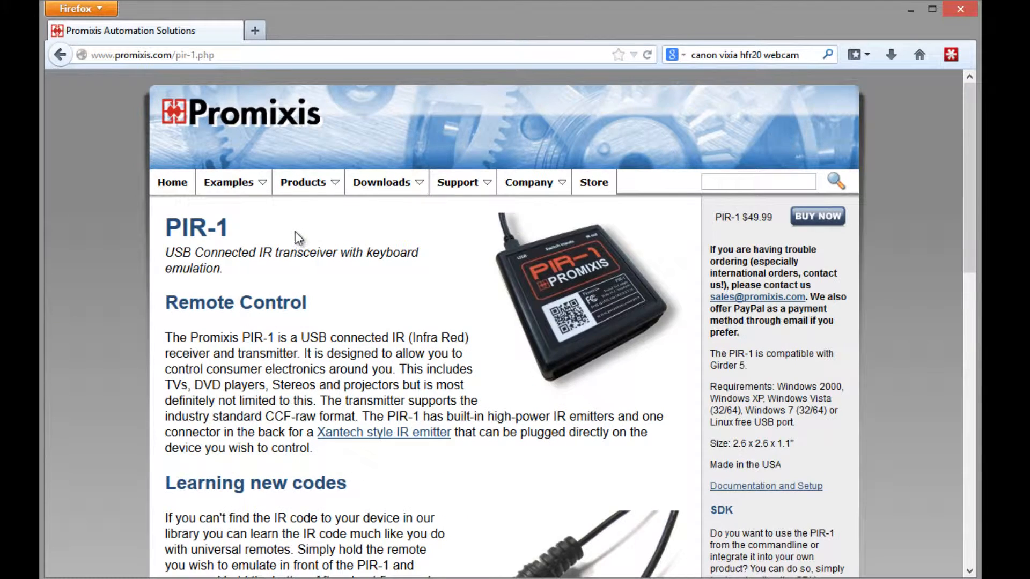
scroll(down, 3)
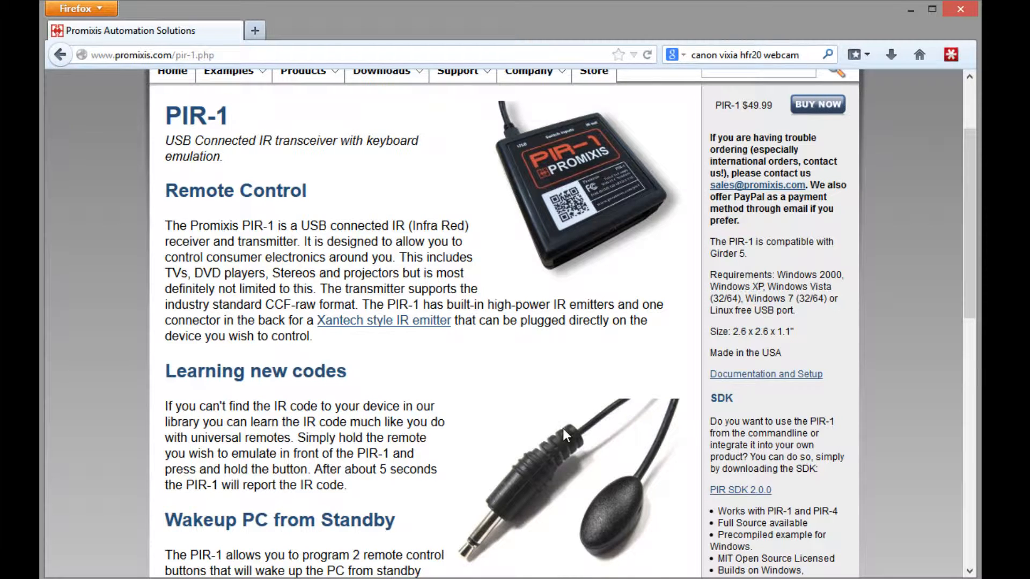
mouse_move(605, 573)
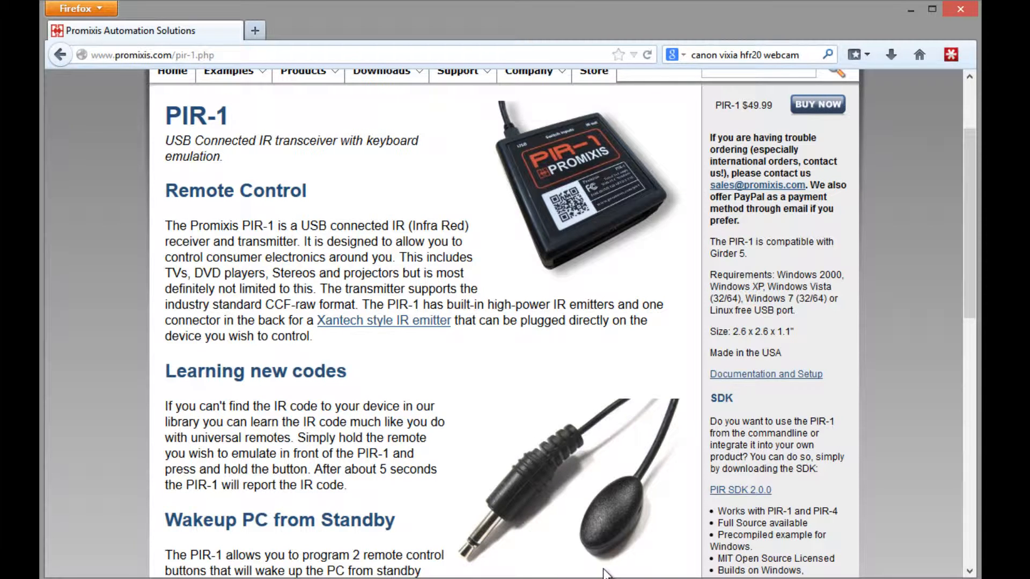
mouse_move(639, 476)
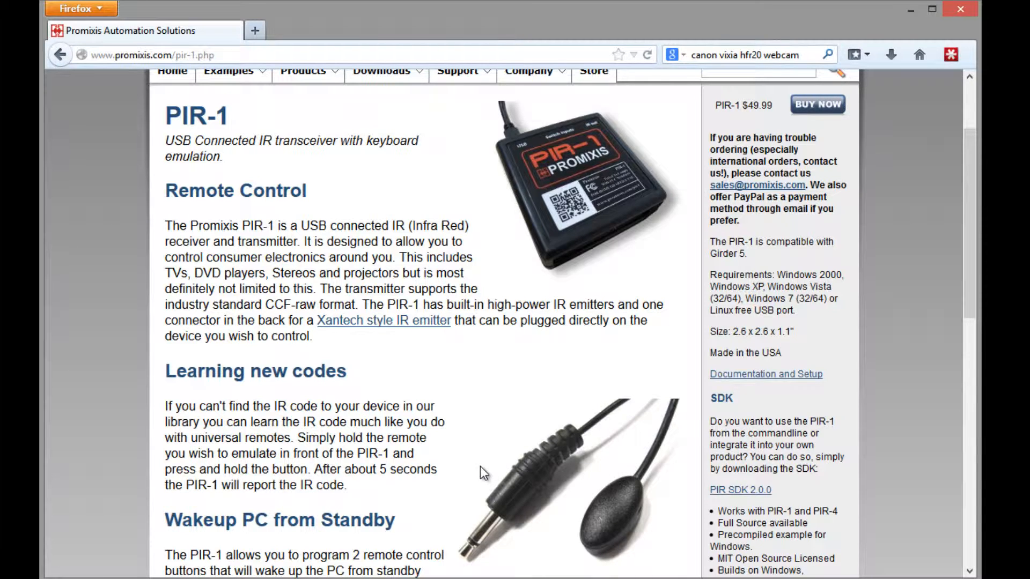
mouse_move(493, 477)
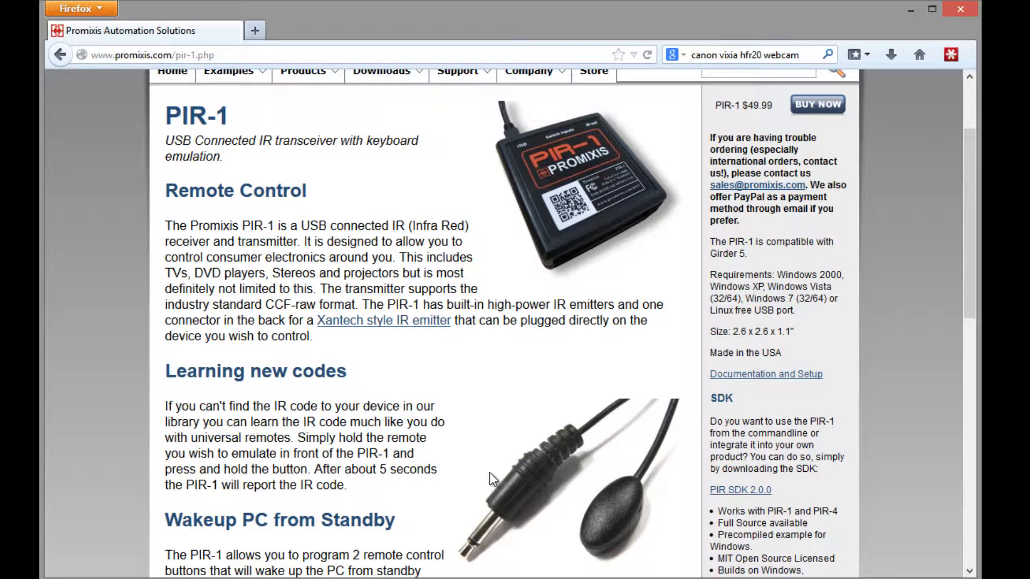
mouse_move(566, 165)
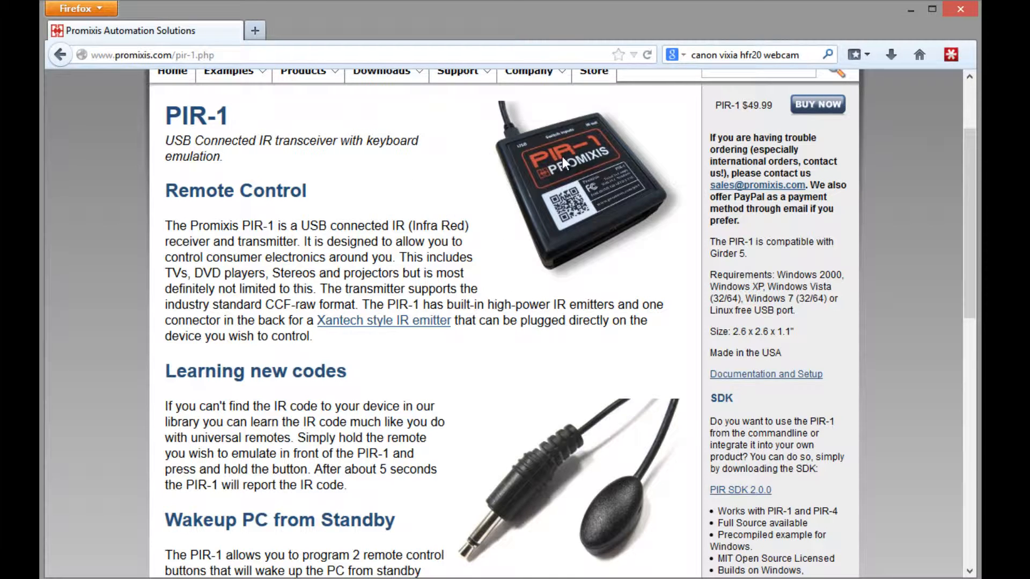
mouse_move(526, 433)
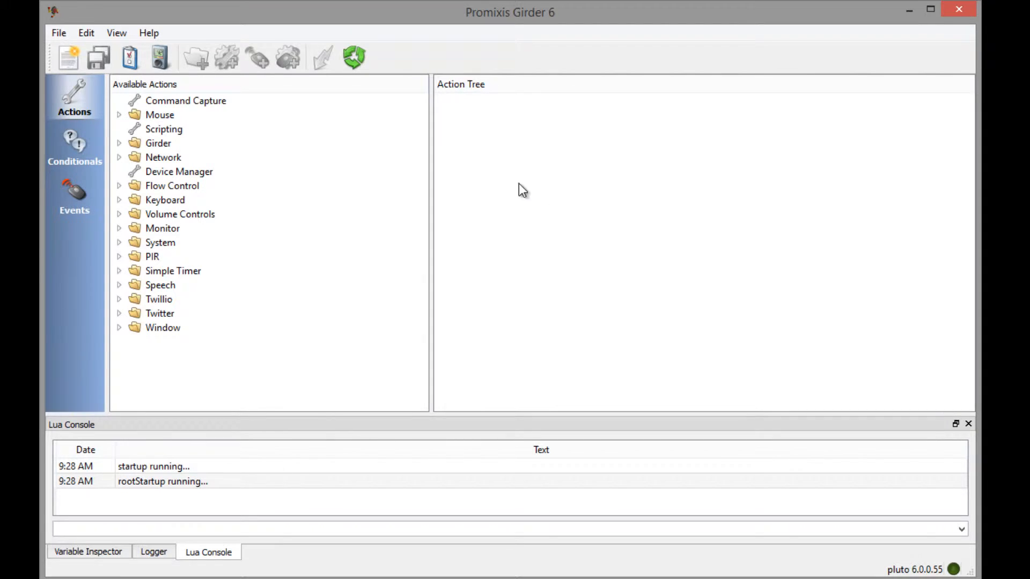
mouse_move(673, 419)
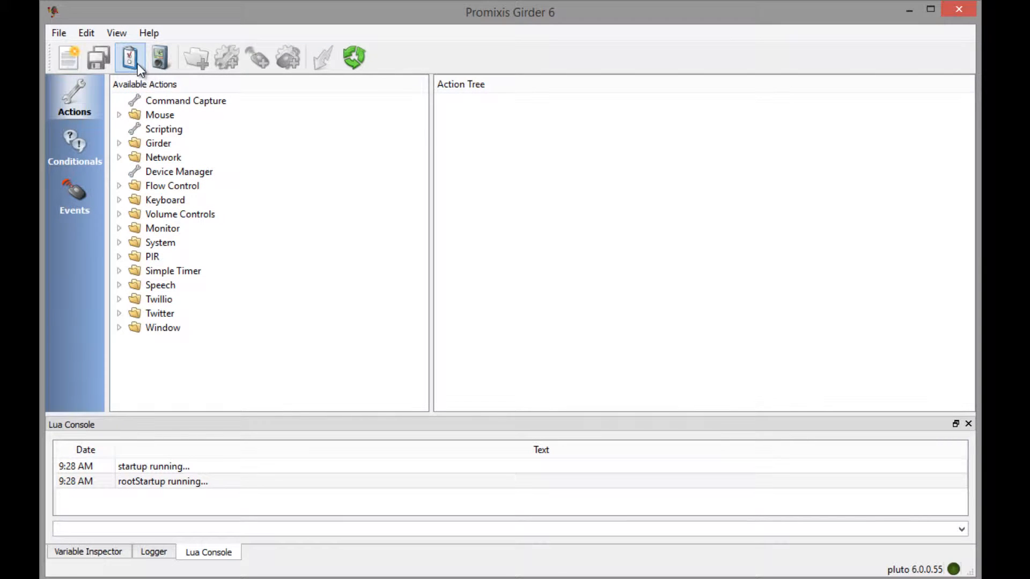
click(59, 33)
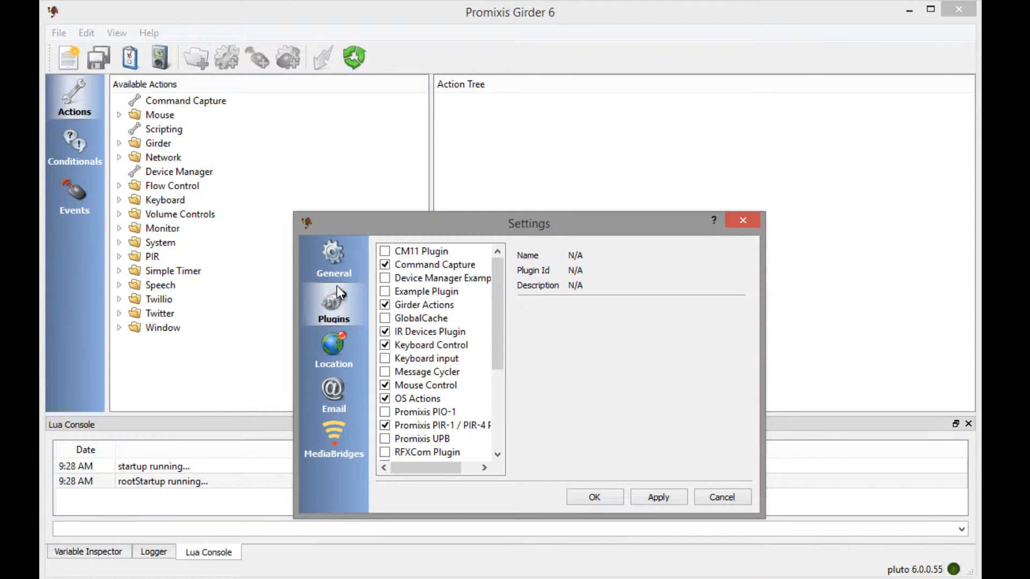
mouse_move(584, 395)
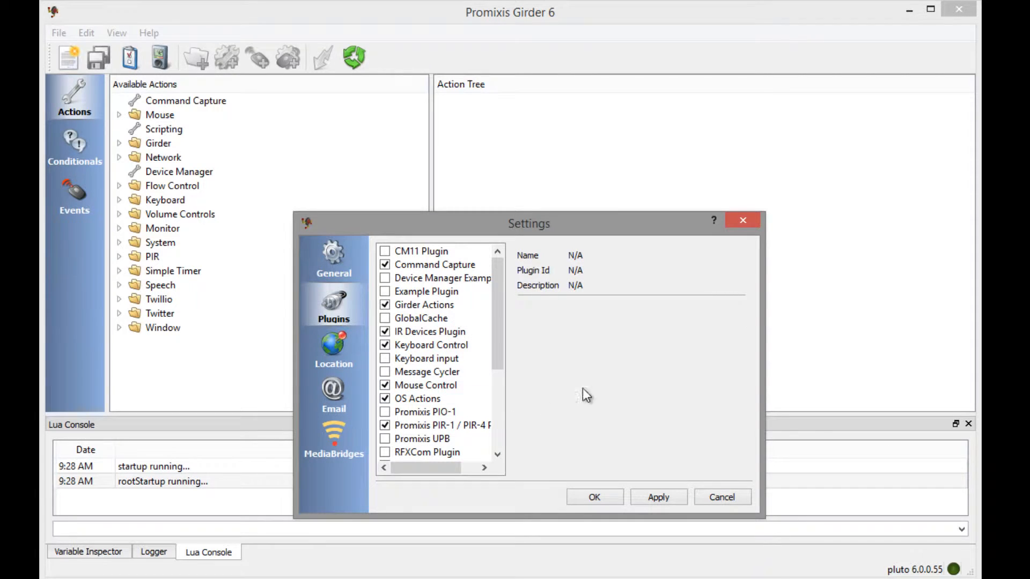
scroll(down, 3)
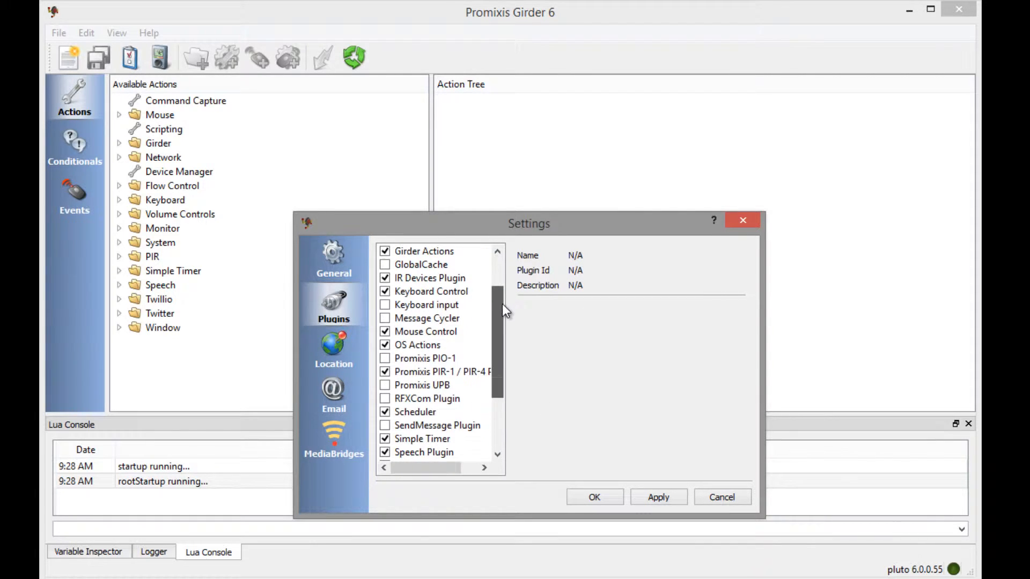
click(444, 371)
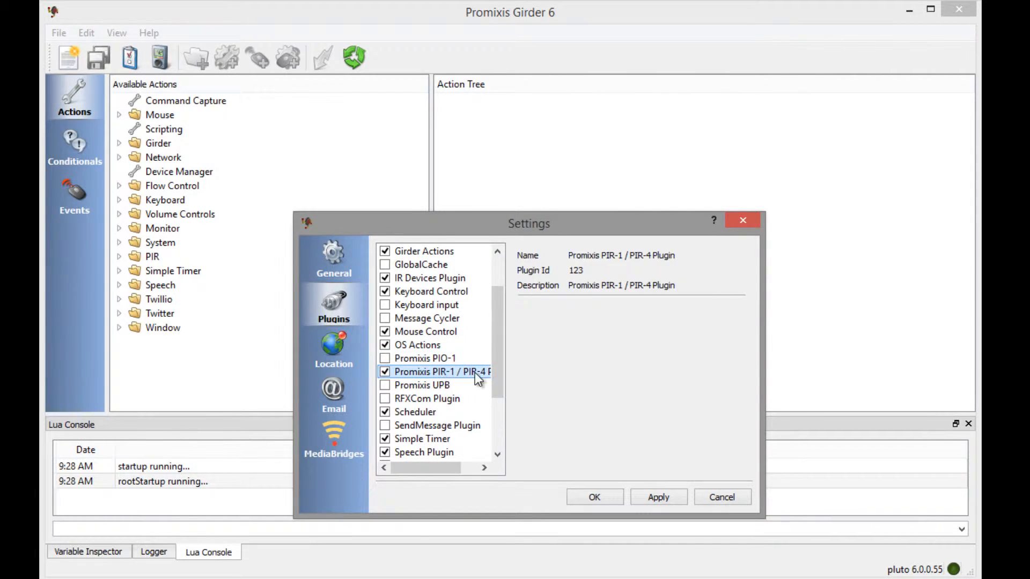
mouse_move(396, 375)
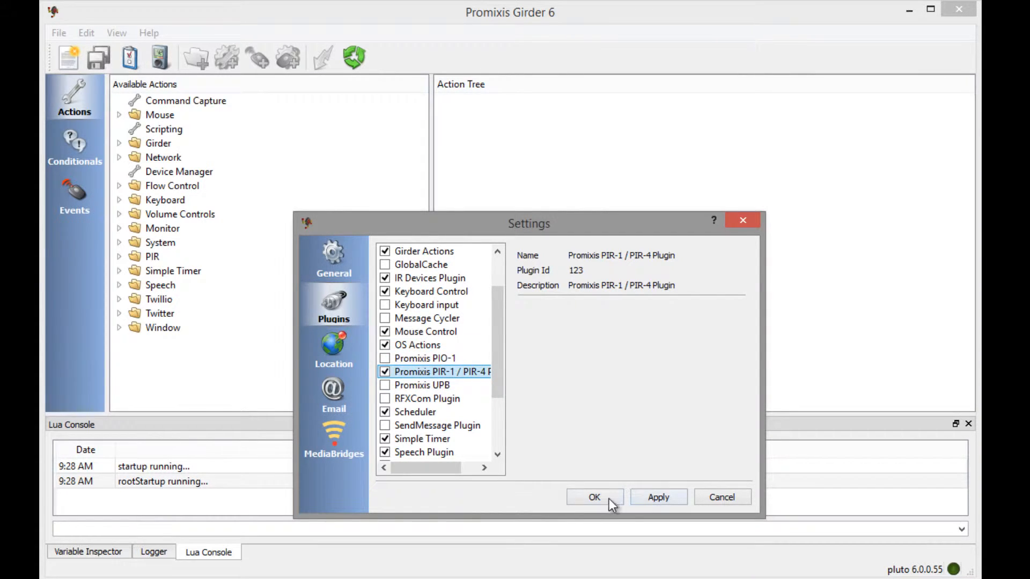
click(594, 497)
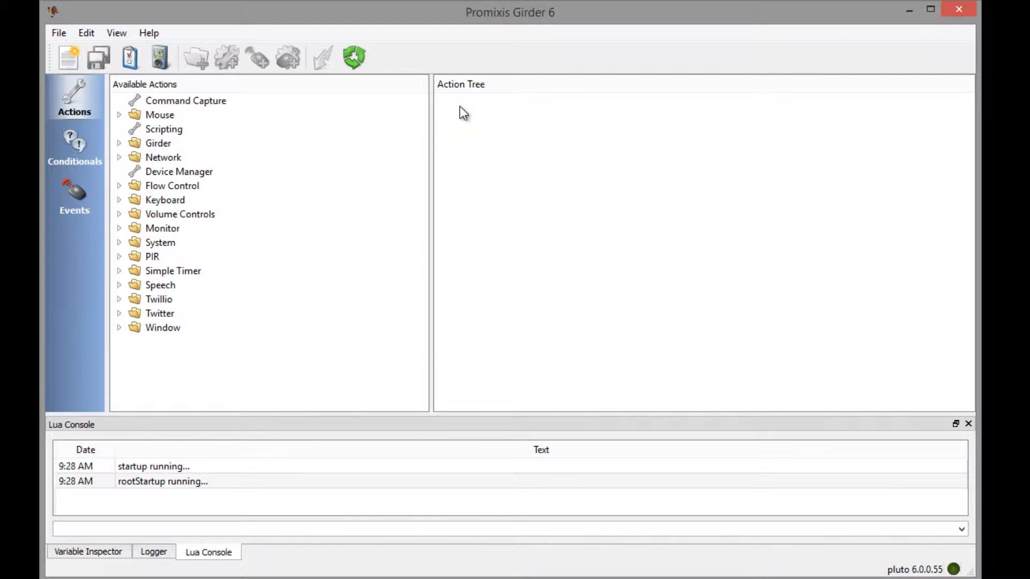
mouse_move(485, 153)
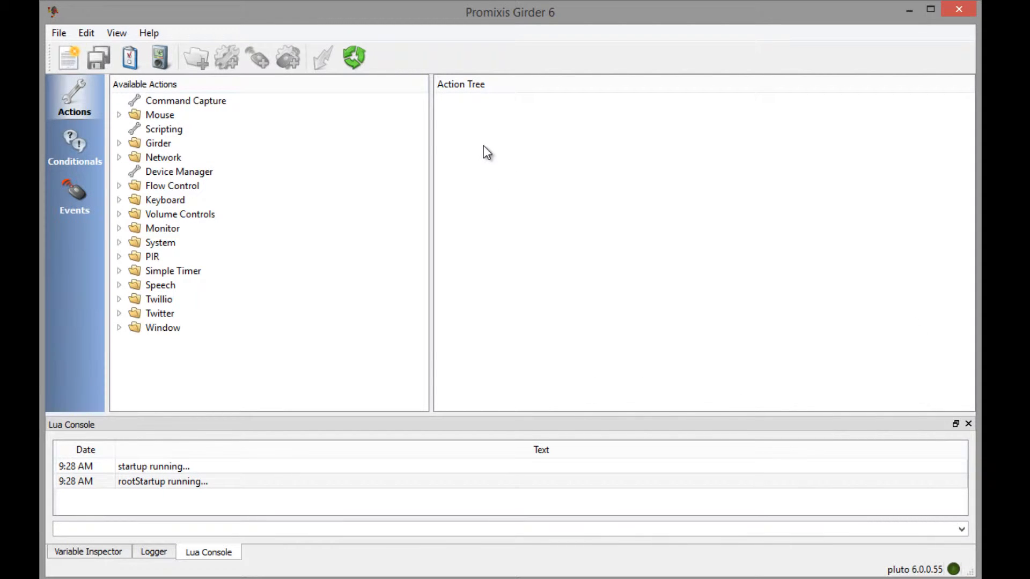
mouse_move(485, 116)
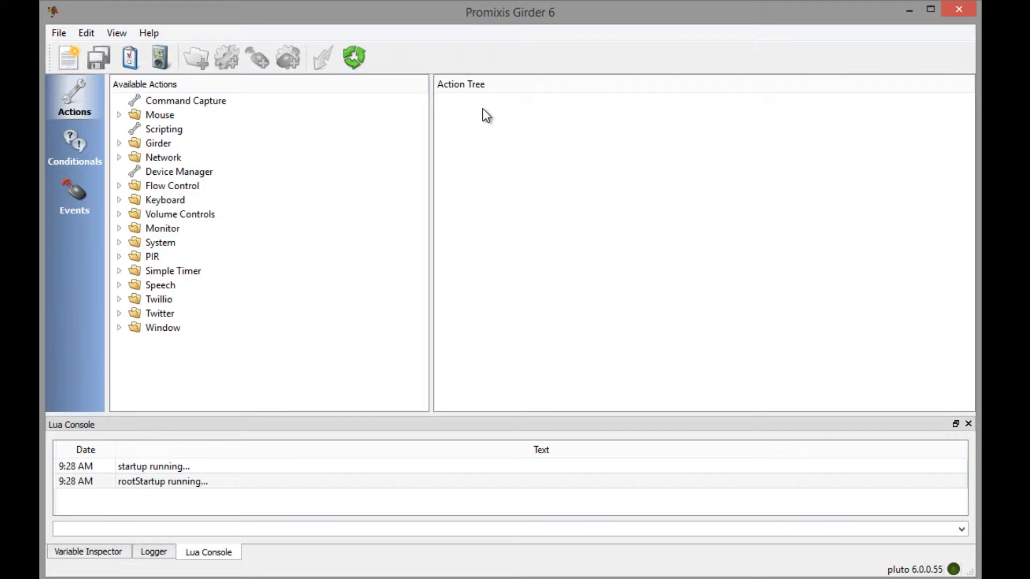
Step: Create a new empty file in Girder 6's Action Tree
click(179, 171)
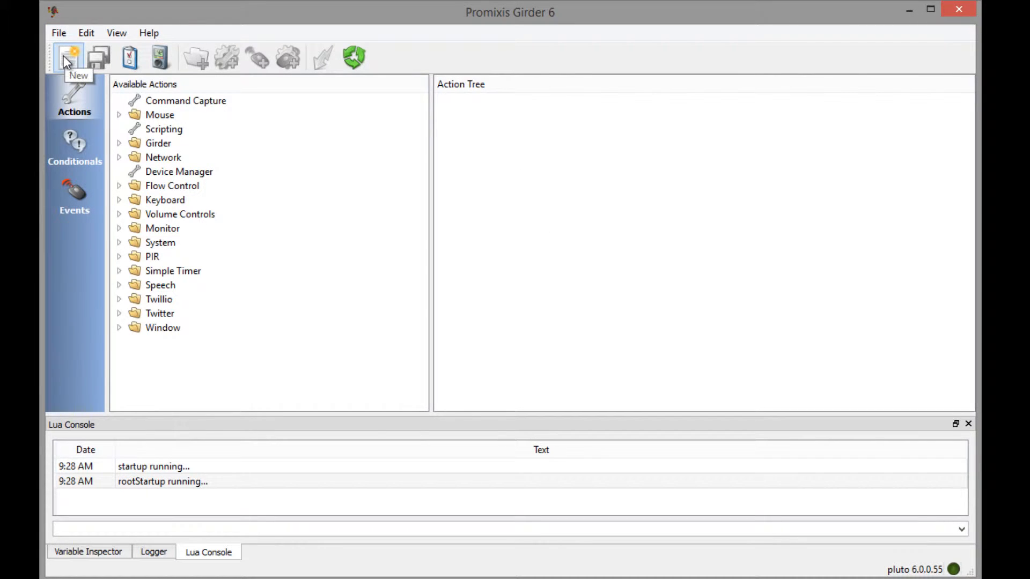
click(68, 57)
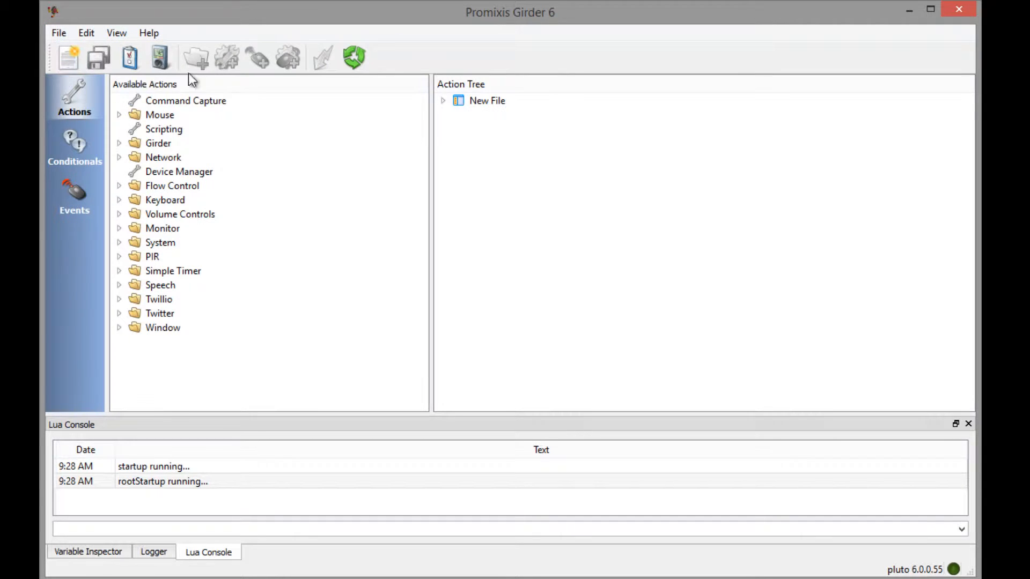
Step: Add a New Group containing a PIR-1 Send action and open its code learner
click(195, 58)
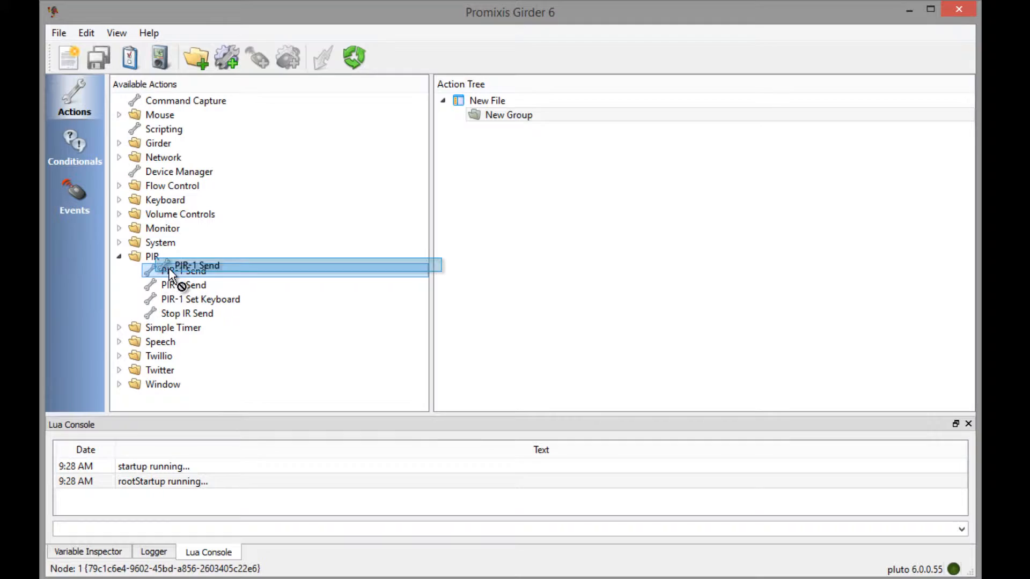
drag(196, 265, 509, 114)
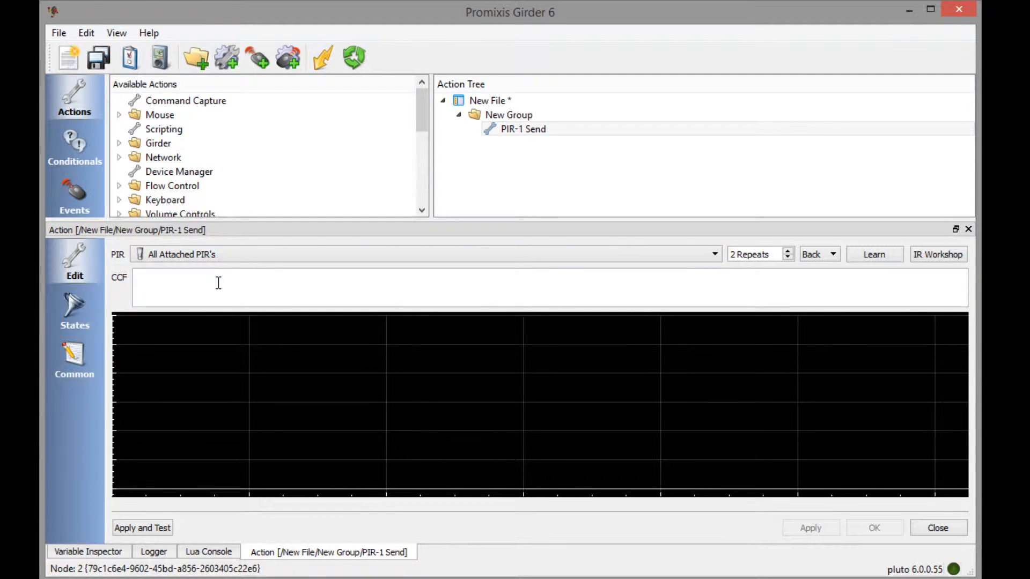
mouse_move(643, 273)
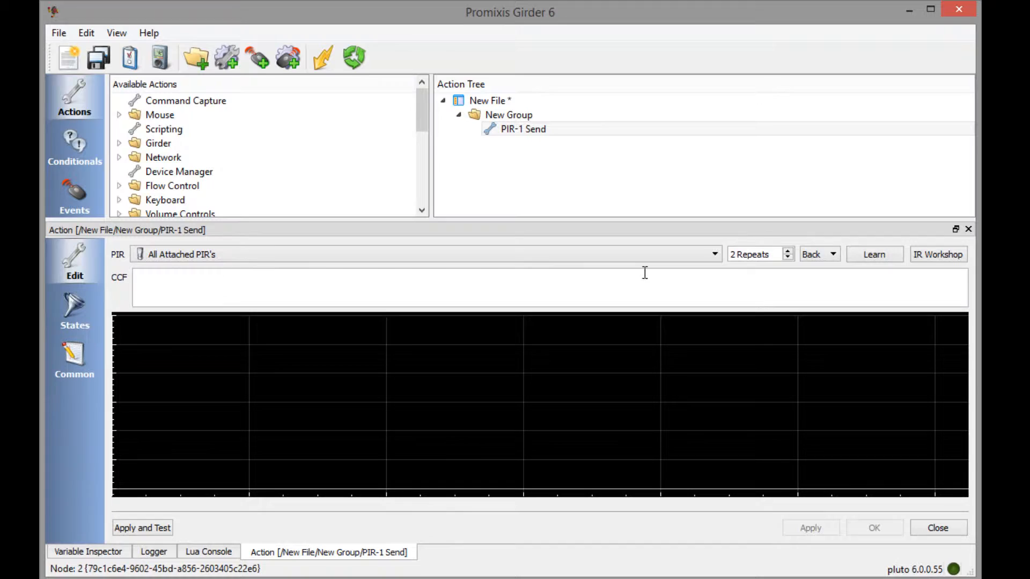
mouse_move(346, 285)
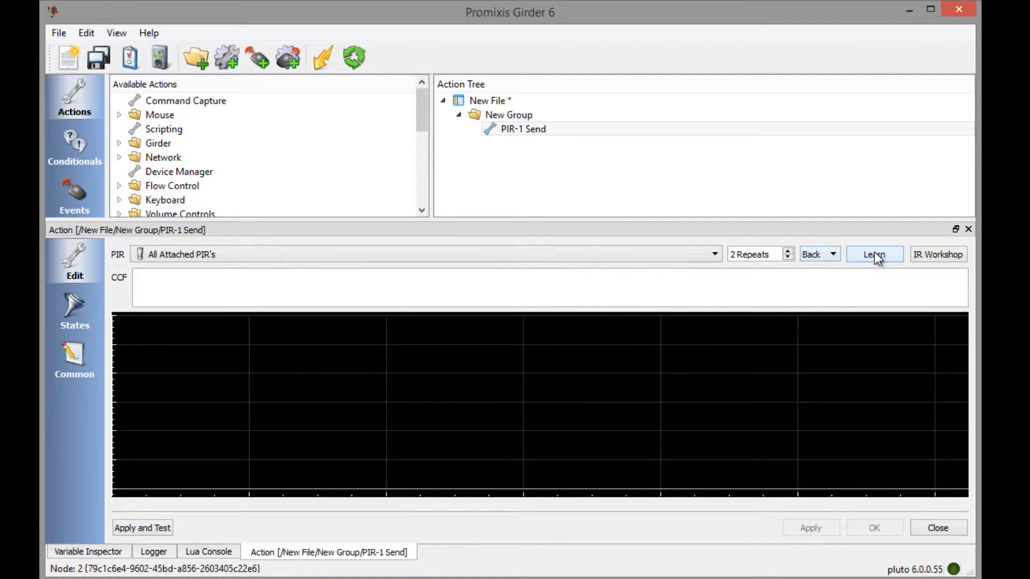
click(874, 254)
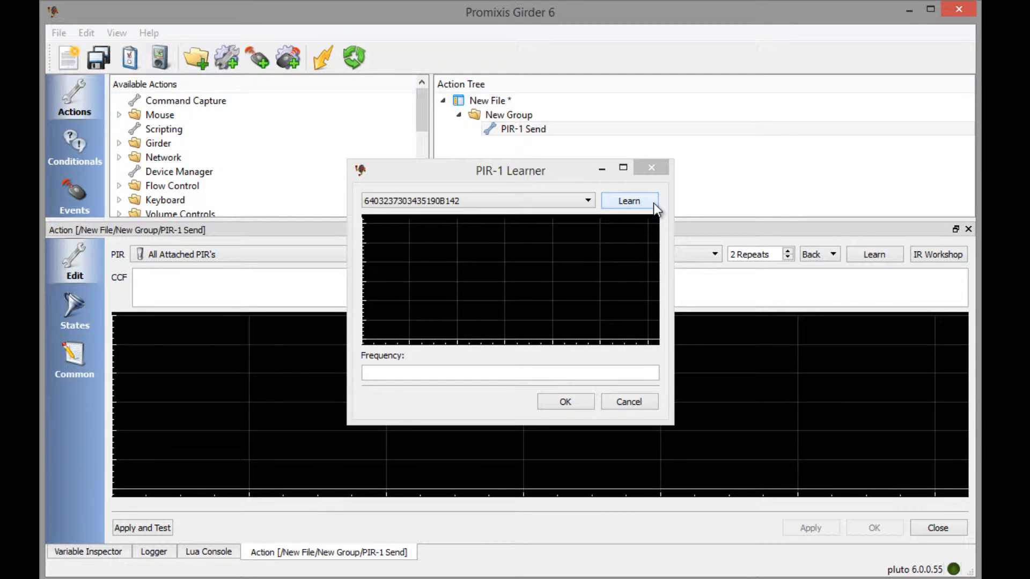
Step: Learn the remote's IR code at 37037 Hz in the PIR-1 Learner and accept it
click(629, 200)
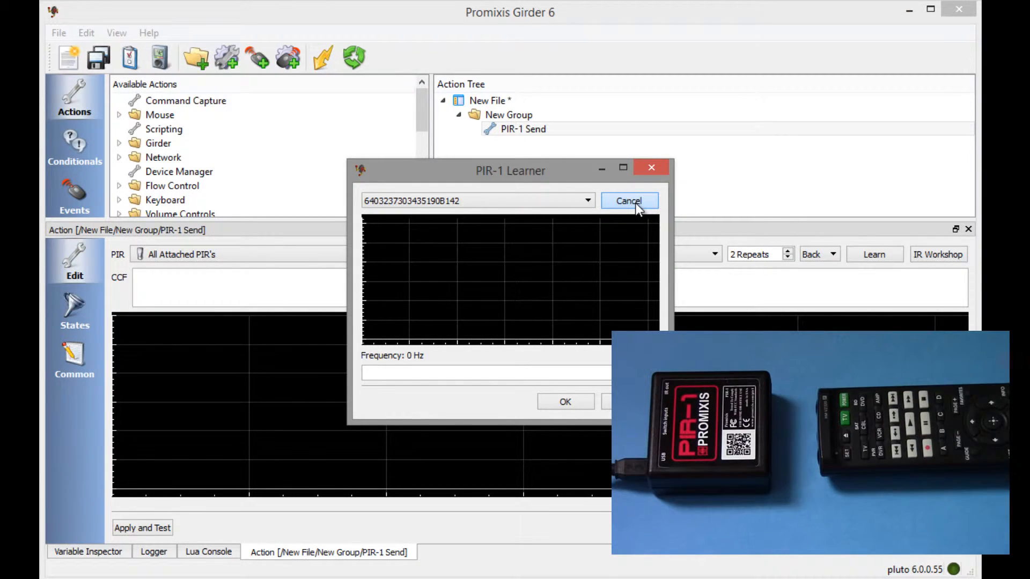
click(628, 200)
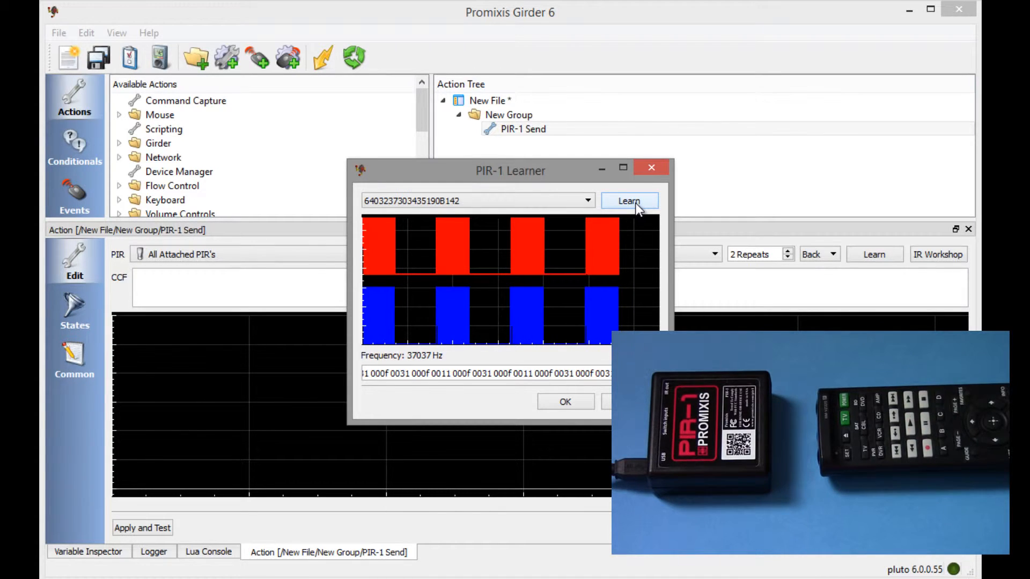
click(628, 200)
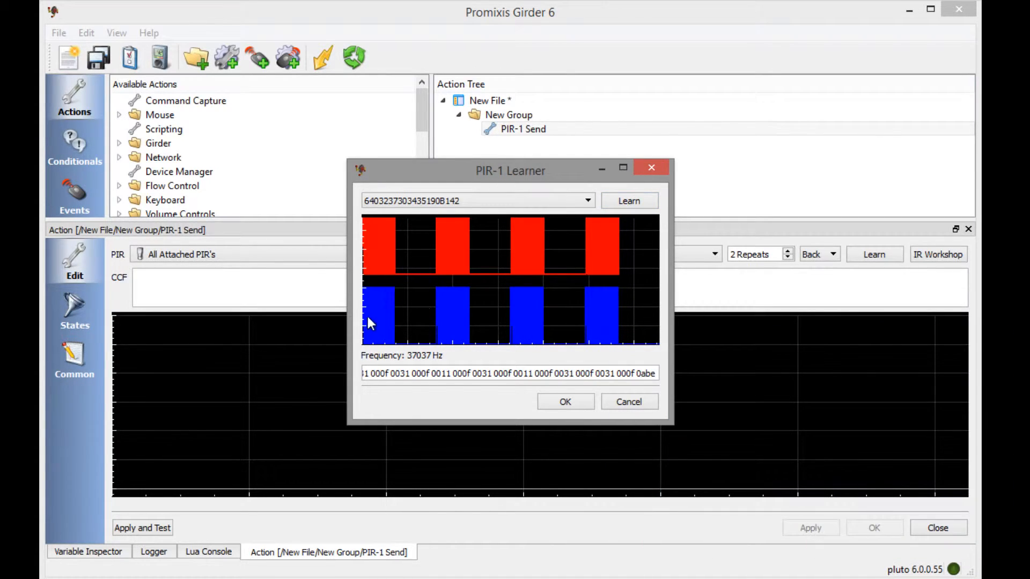
mouse_move(413, 330)
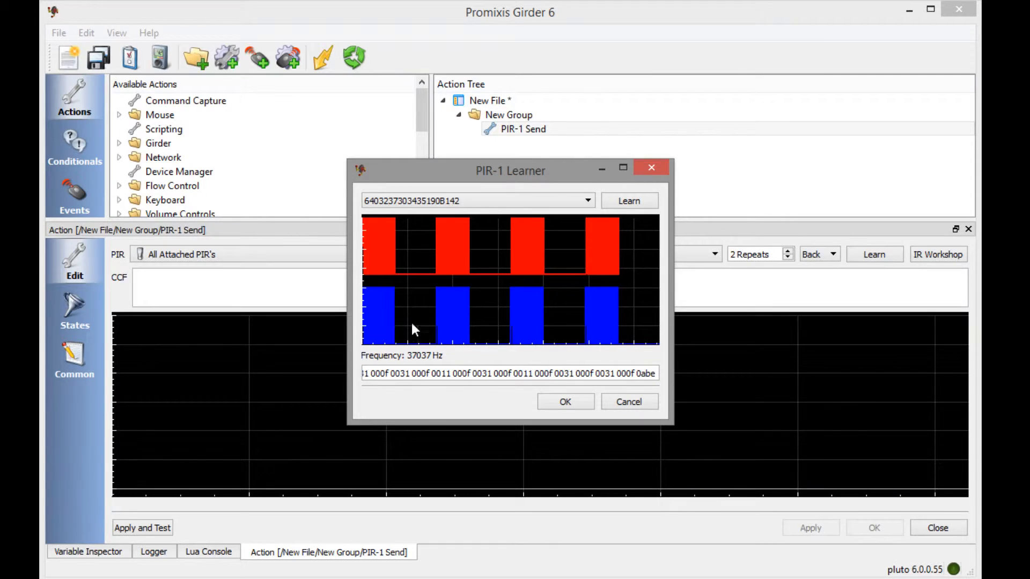
mouse_move(530, 317)
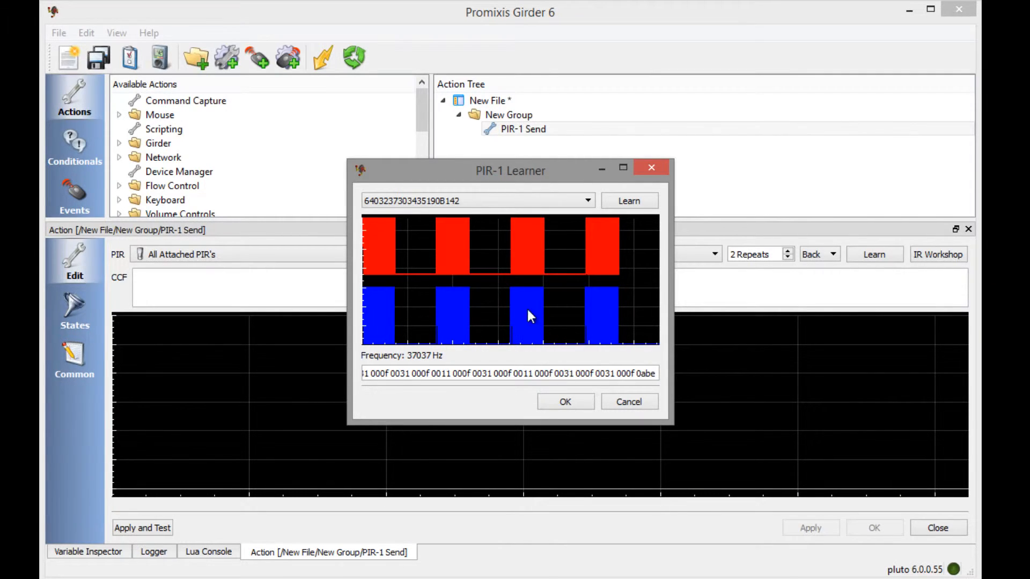
mouse_move(624, 321)
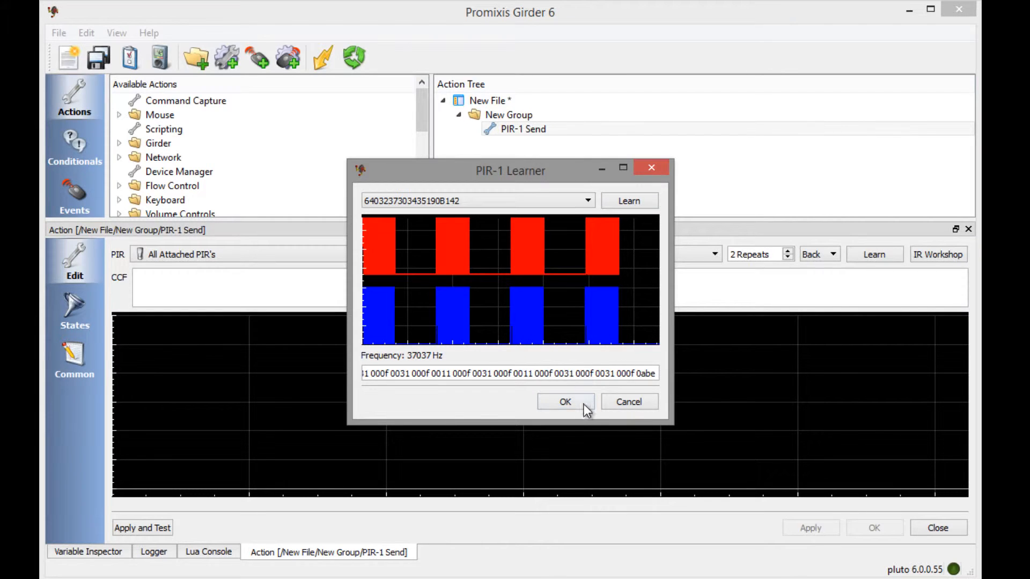
click(564, 401)
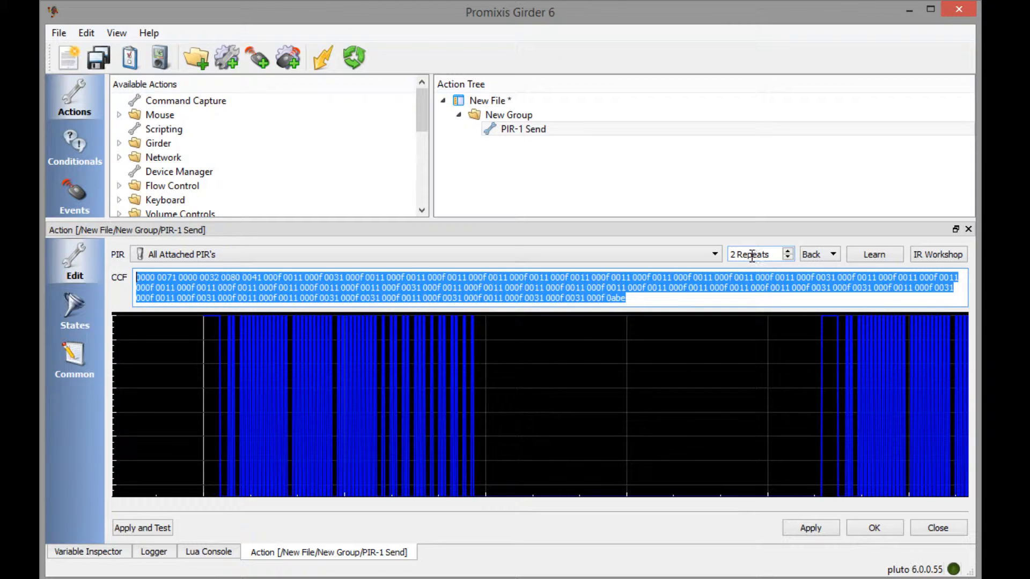
Step: Raise the PIR-1 Send action's Repeats from 2 to 3
click(755, 254)
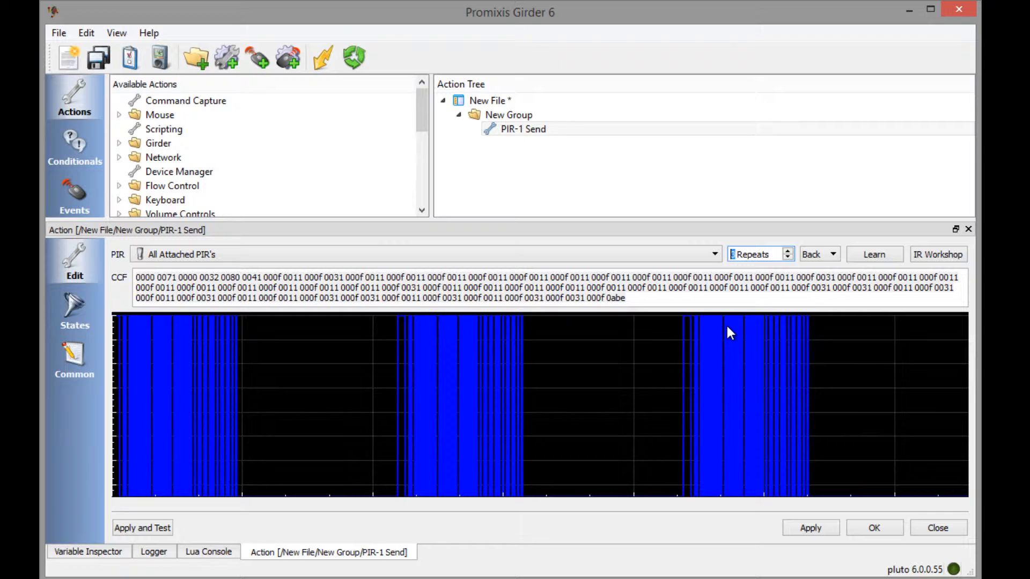
click(749, 255)
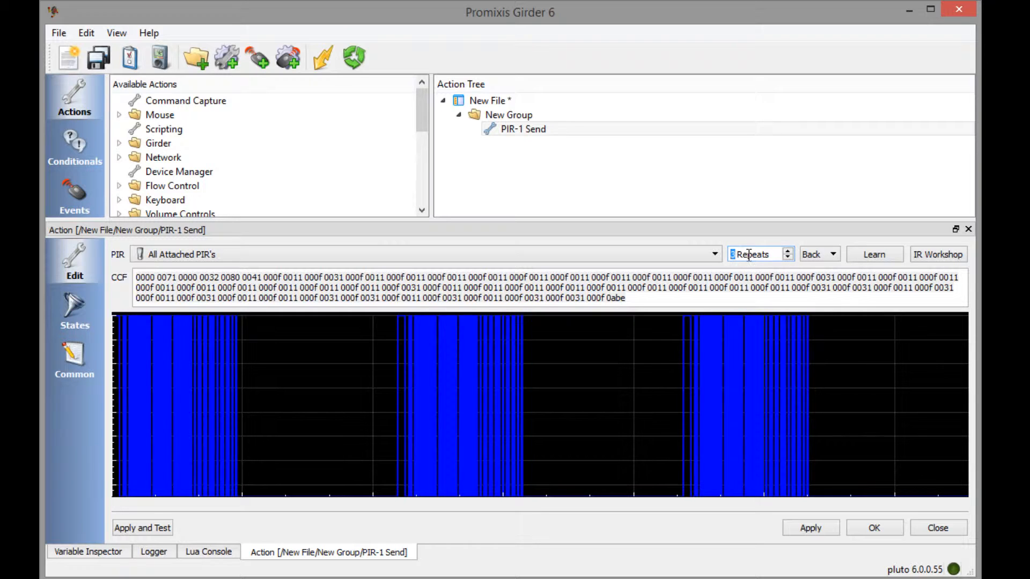
click(831, 255)
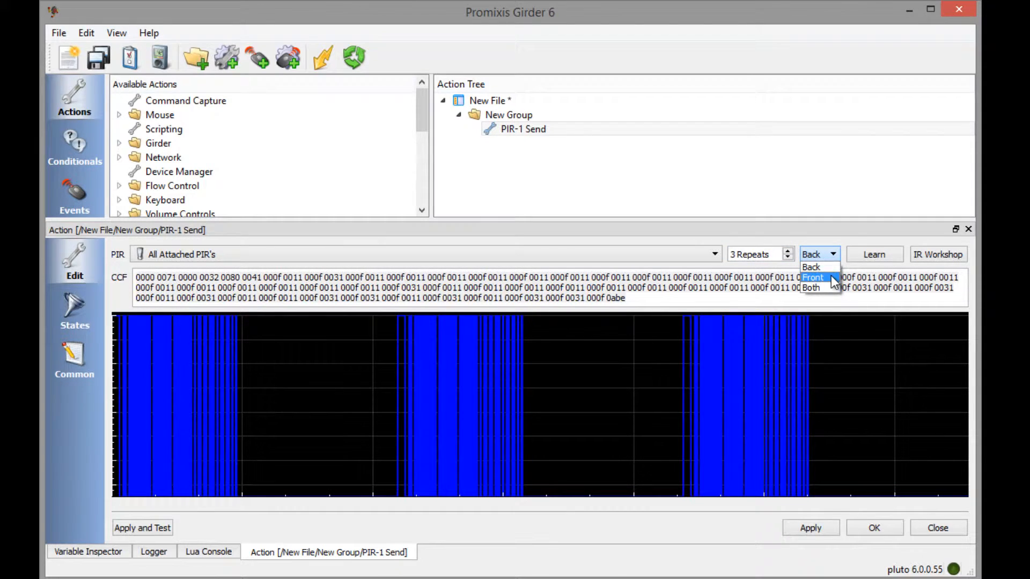
mouse_move(812, 267)
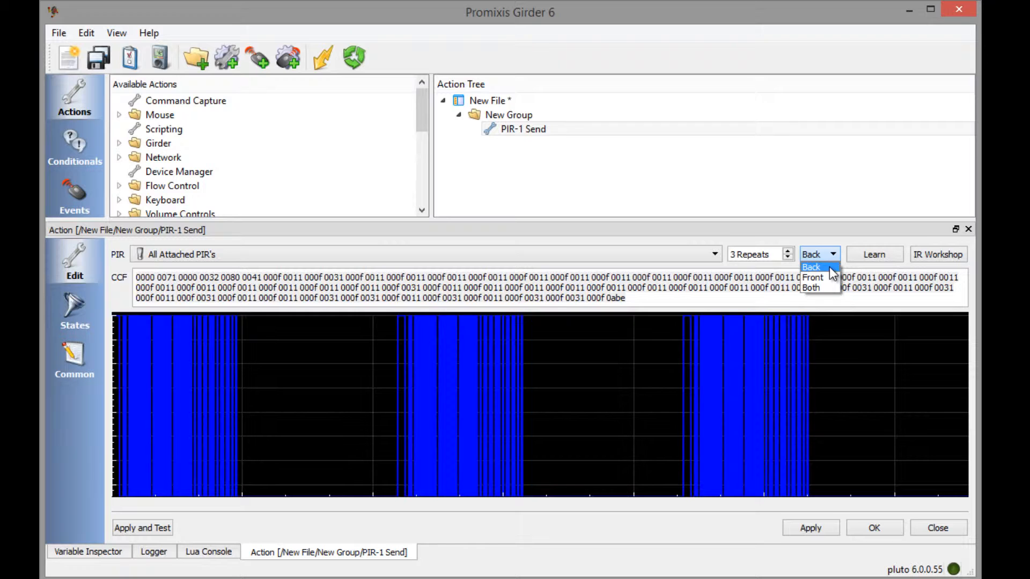
mouse_move(812, 277)
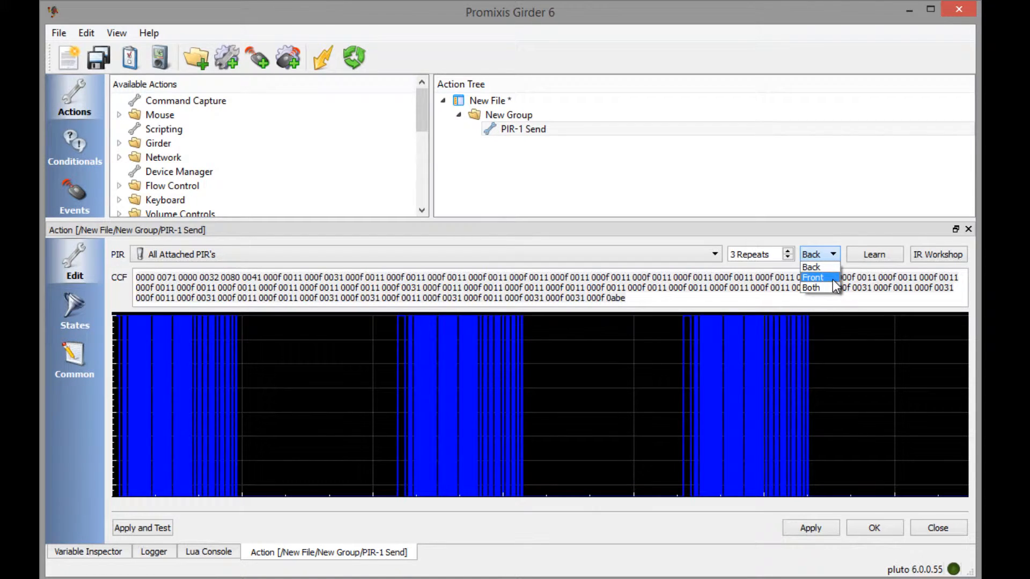
Step: Switch the send output from the Back to the Front emitters and apply
click(813, 277)
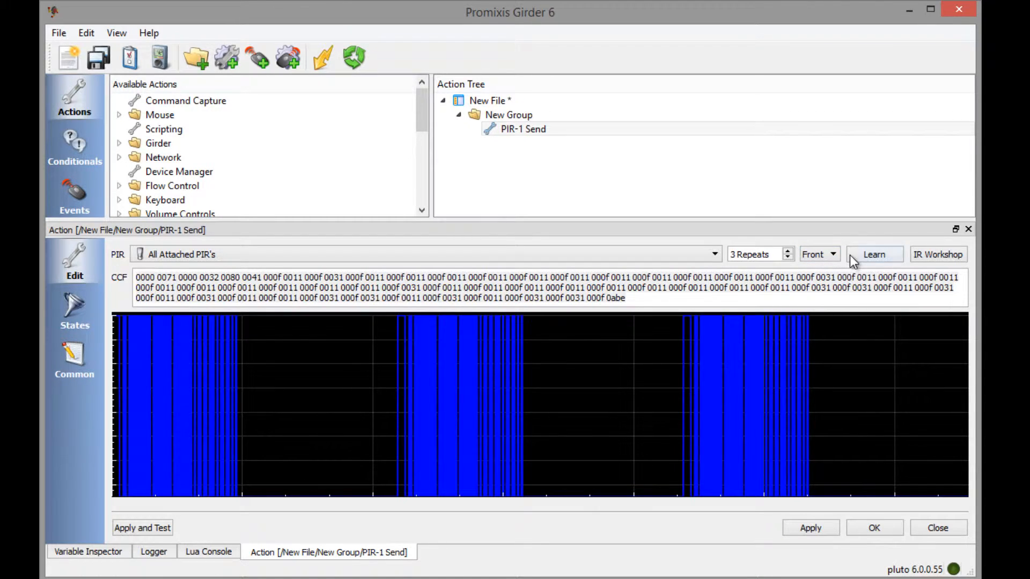
click(810, 528)
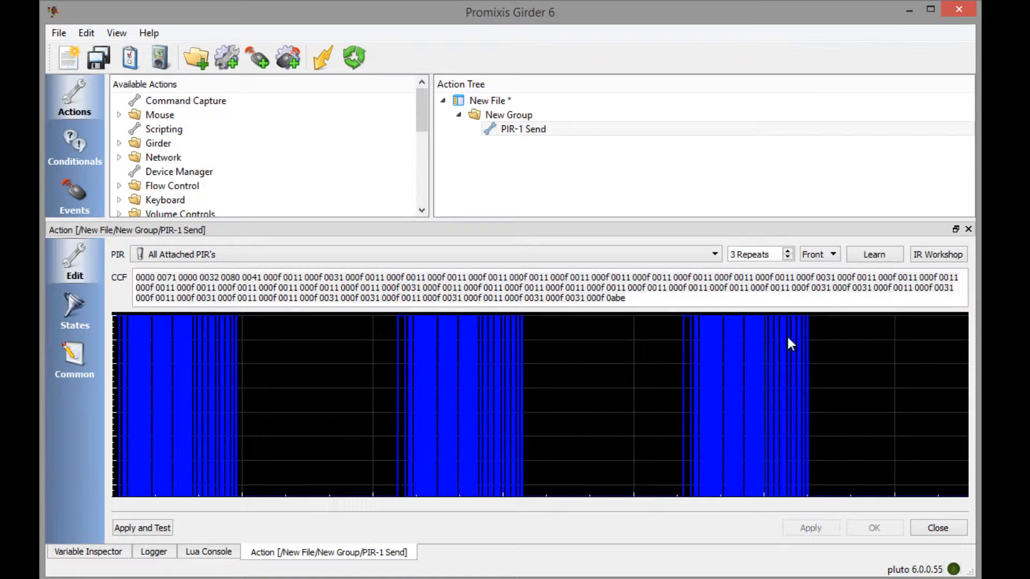
click(141, 528)
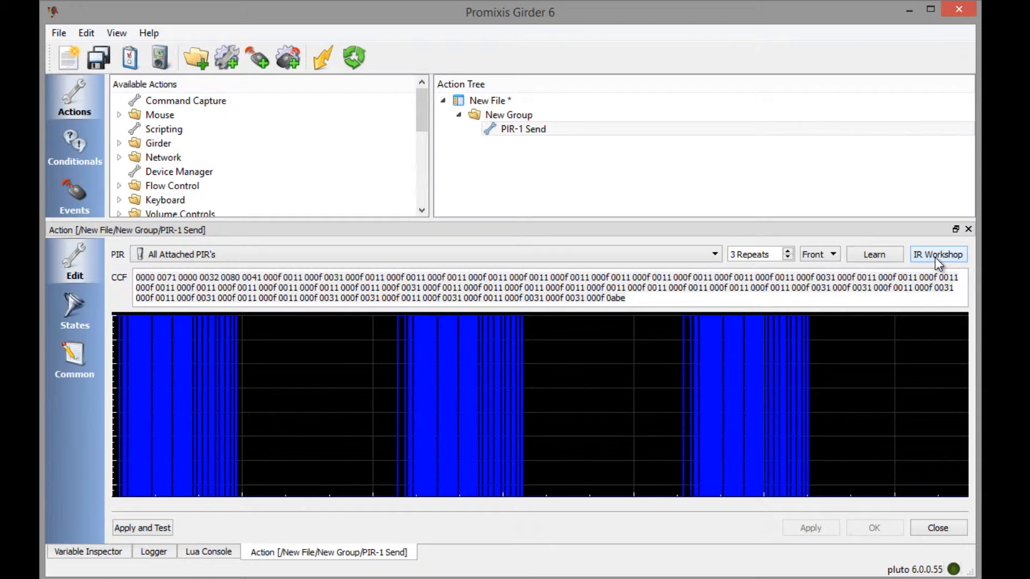
Step: Decode the learned code in IR Workshop as Panasonic 94.6%: device 128, sub-device 0, function 86
click(938, 254)
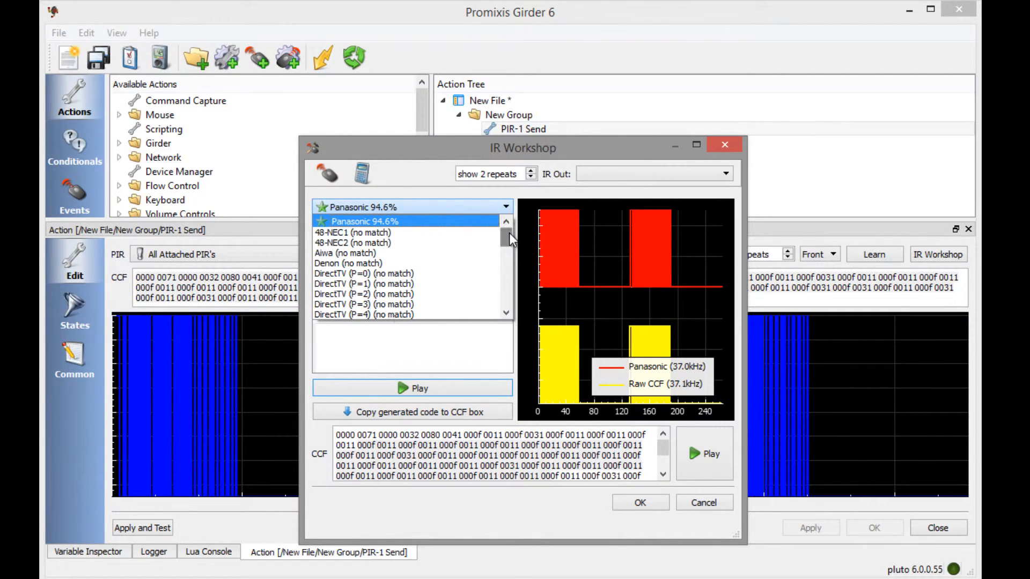
click(412, 221)
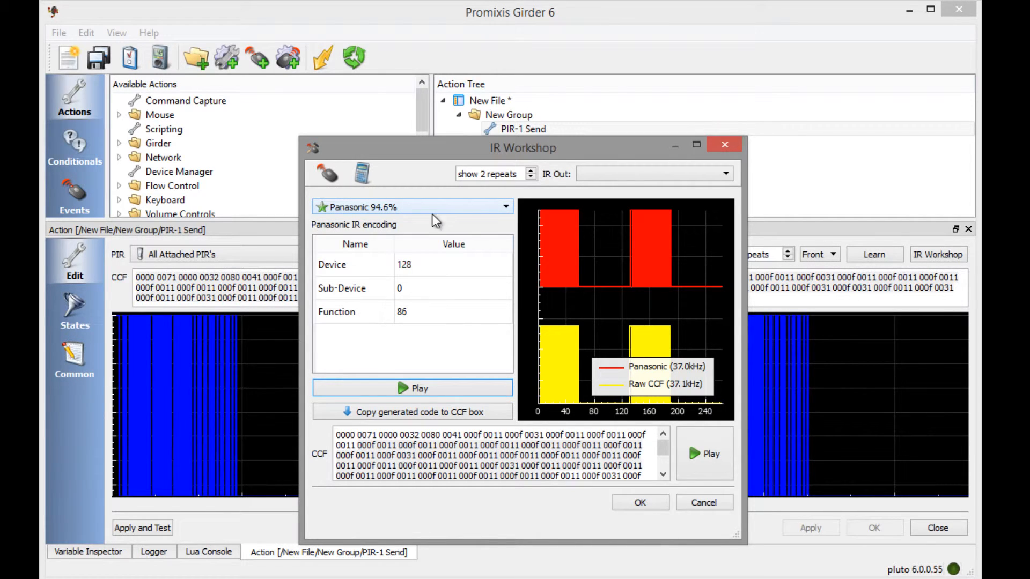
mouse_move(342, 217)
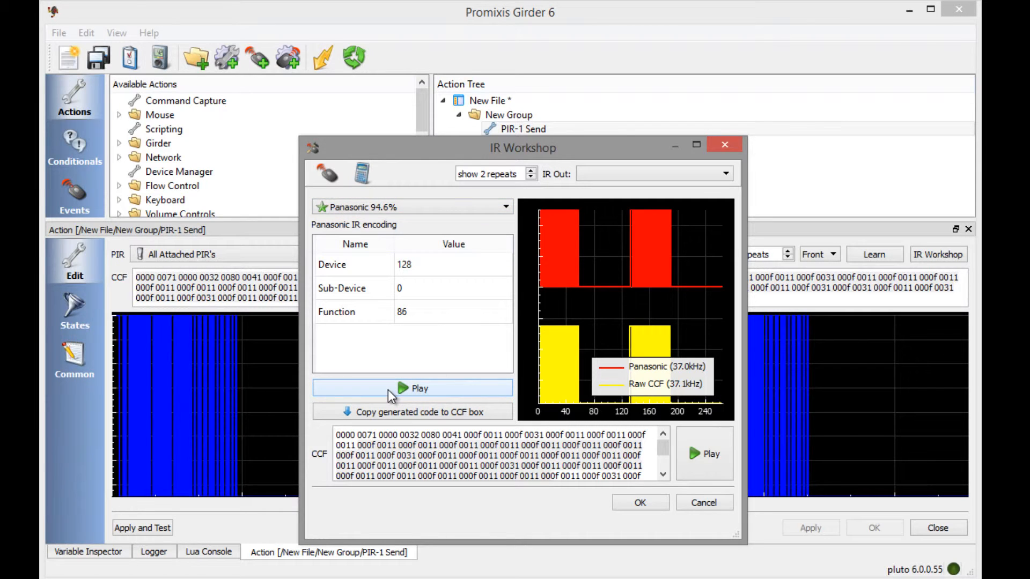
Step: Test the Panasonic-encoded code by playing it through the selected PIR emitter
click(725, 173)
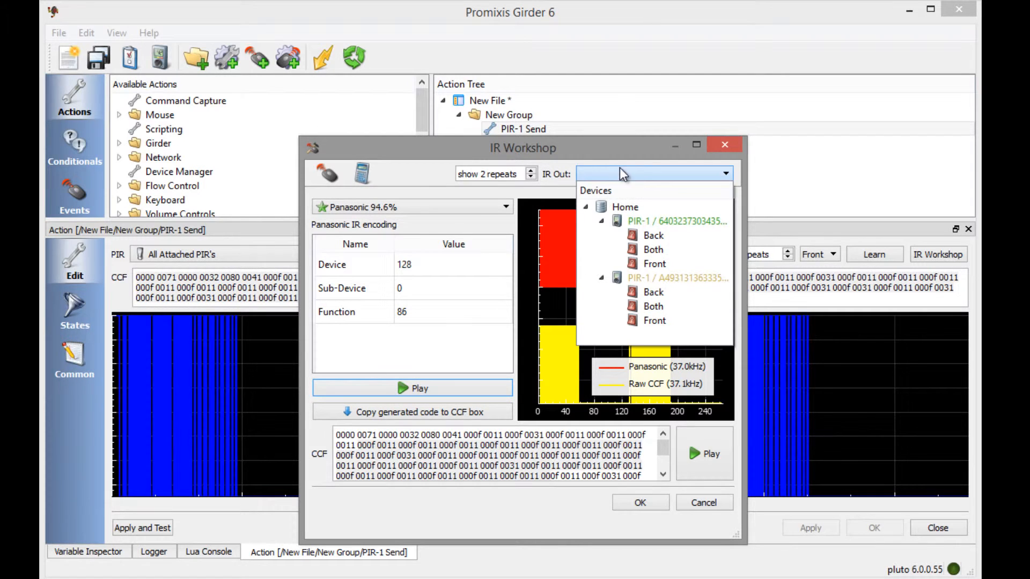
mouse_move(653, 250)
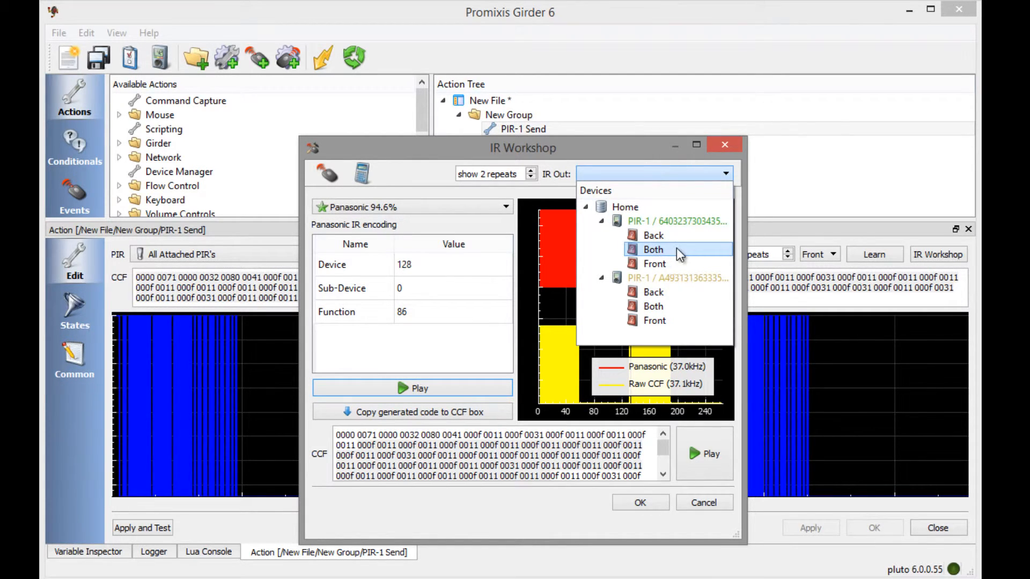
mouse_move(654, 263)
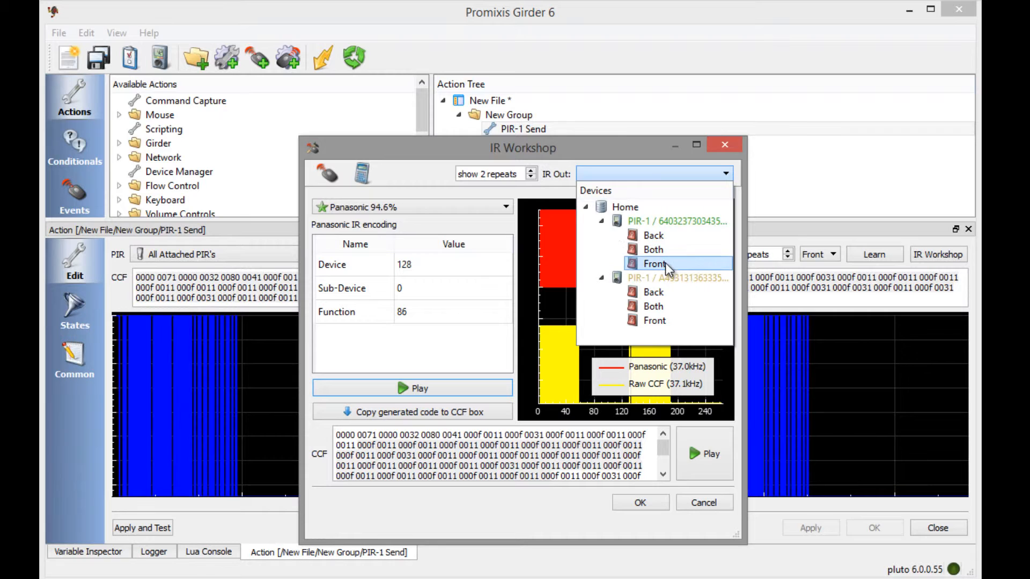
click(655, 263)
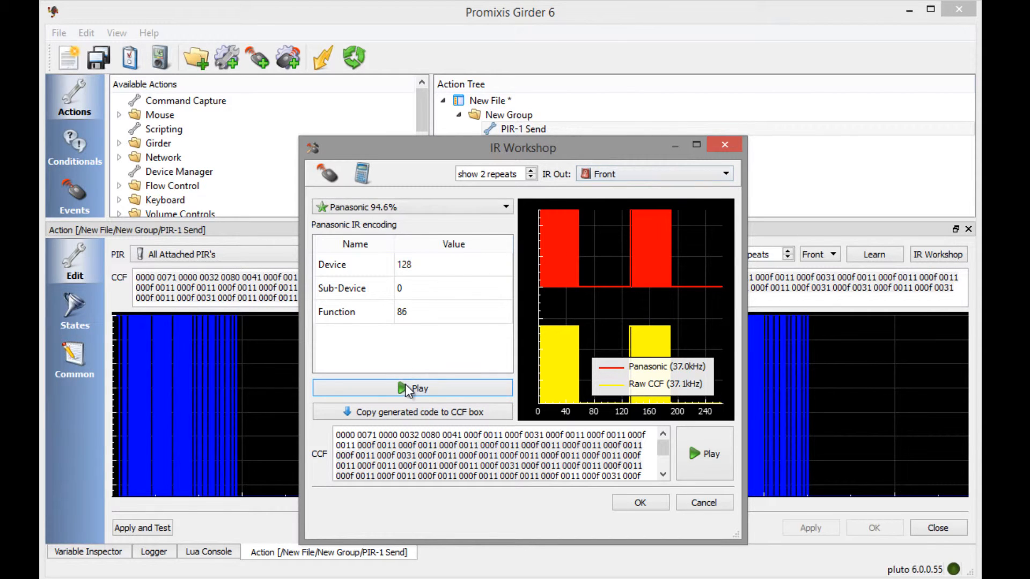
click(412, 389)
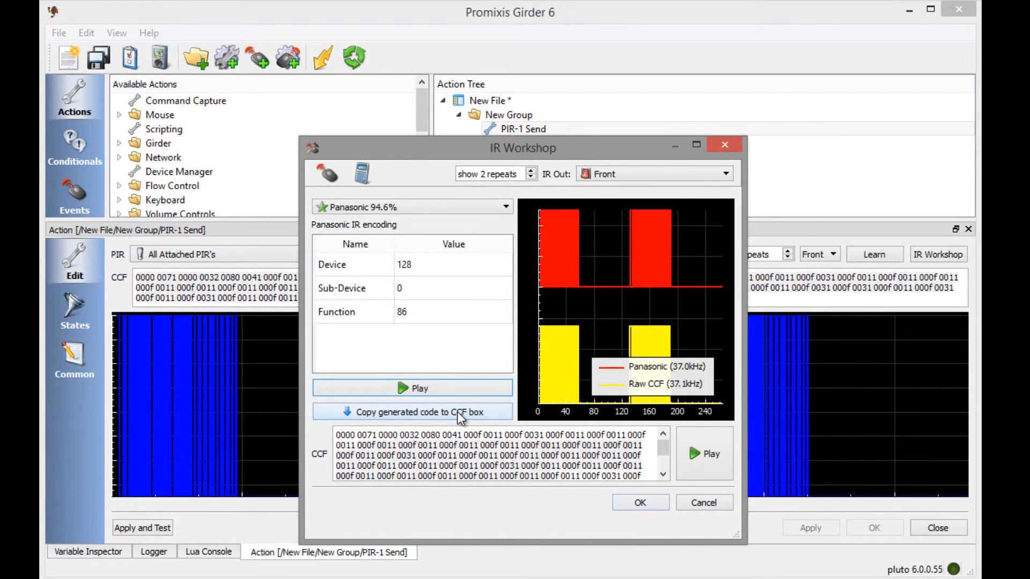
Step: Copy the generated code into the CCF box and close the IR Workshop
click(412, 412)
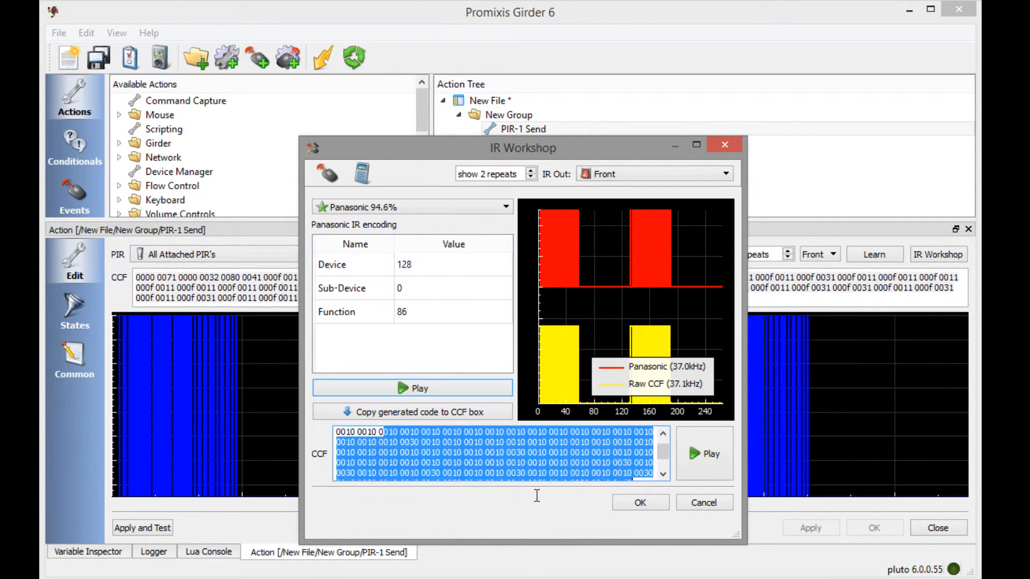
click(412, 412)
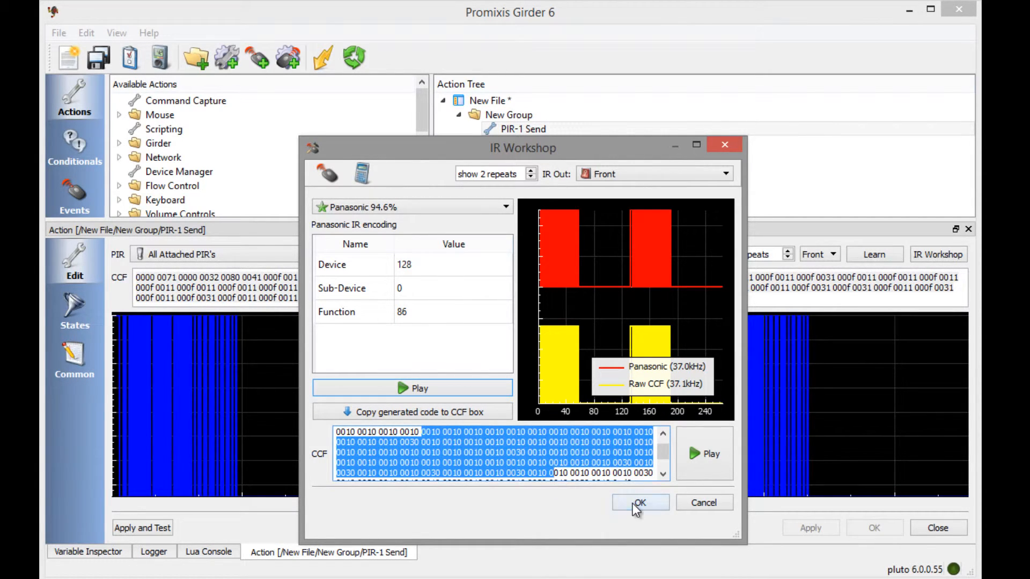
click(639, 502)
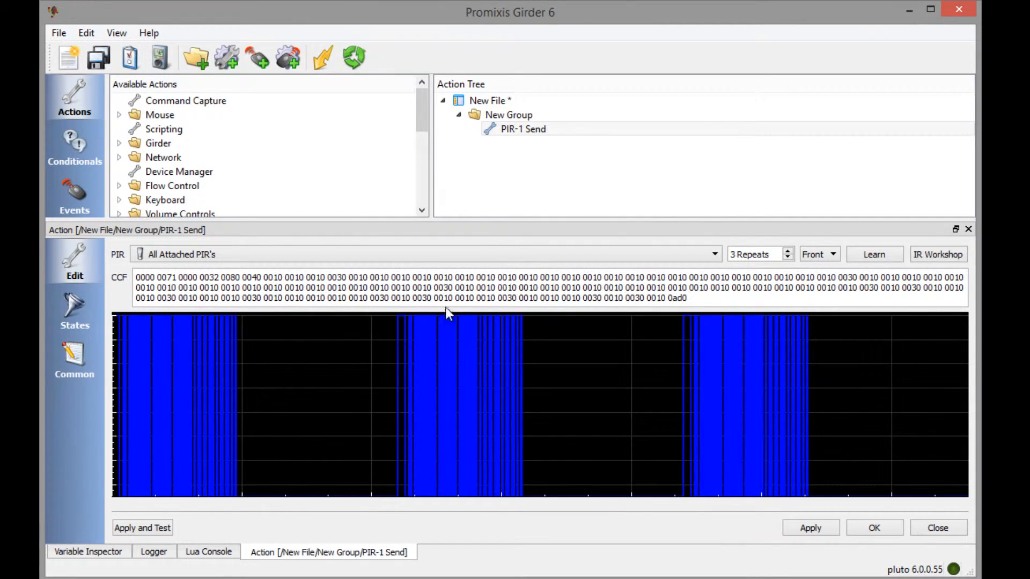
Step: Apply the Panasonic code, then rename the PIR-1 Send node to 'Play button DVD'
click(810, 527)
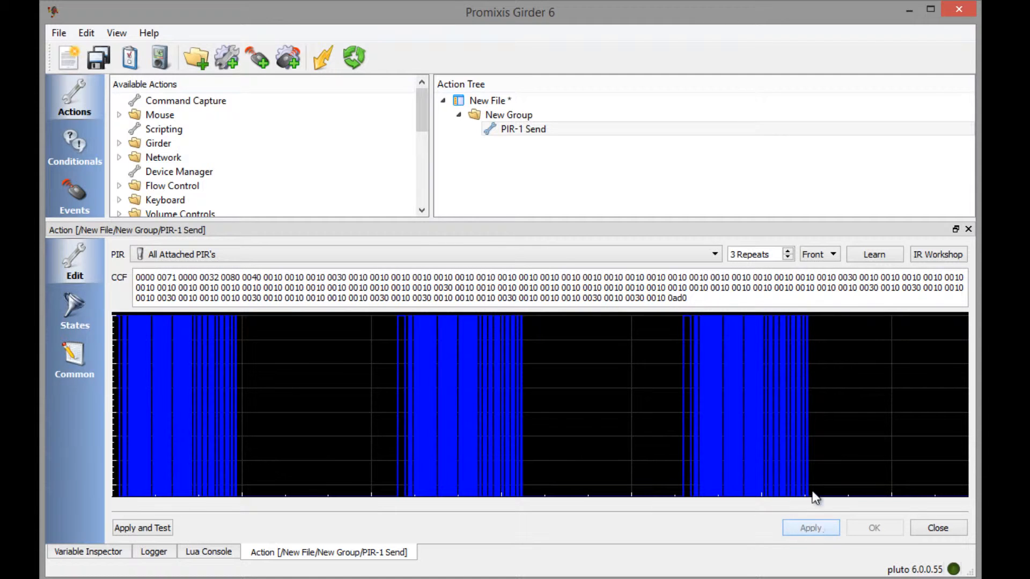
click(810, 527)
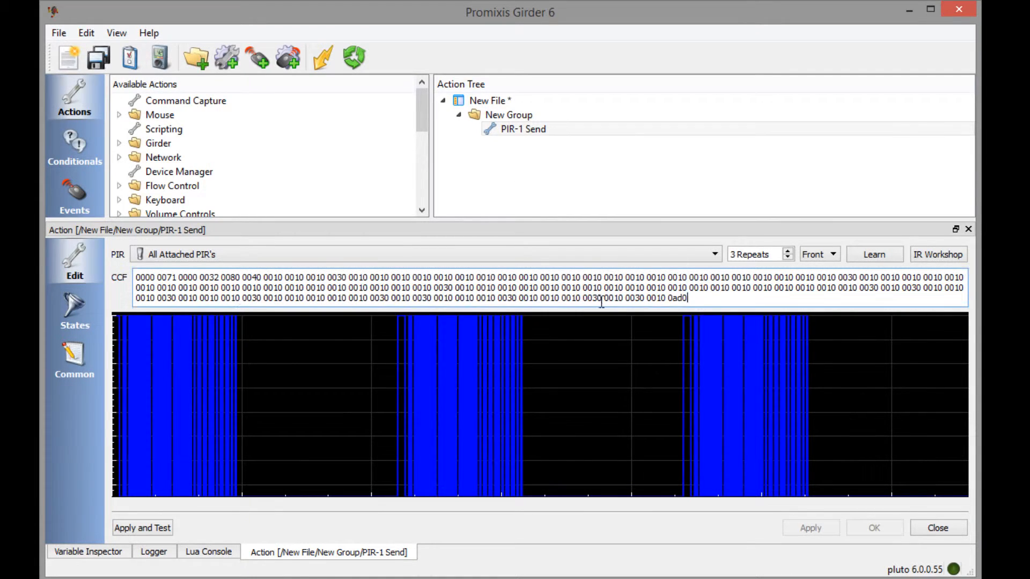
click(523, 129)
text(P)
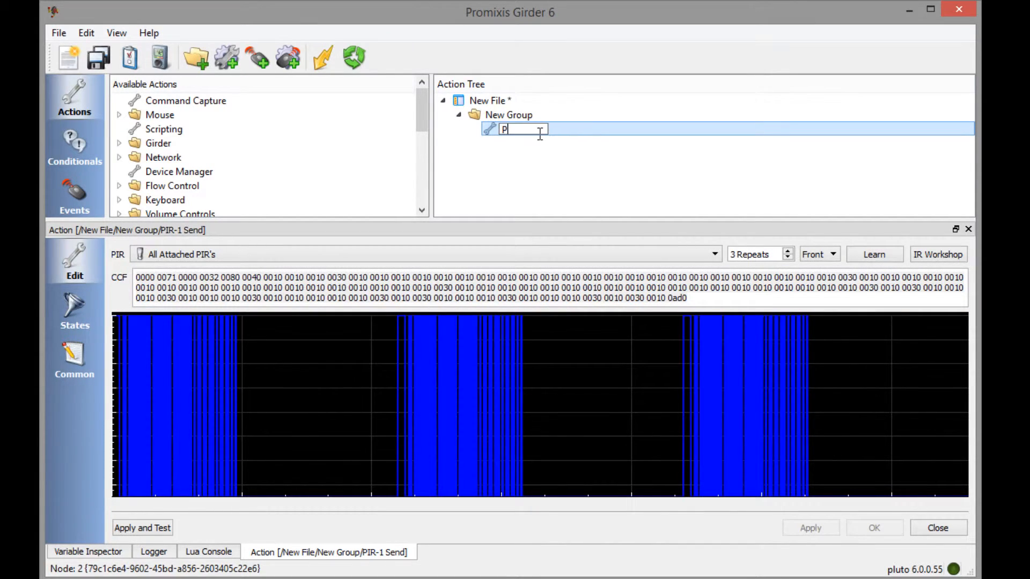
text(lay button)
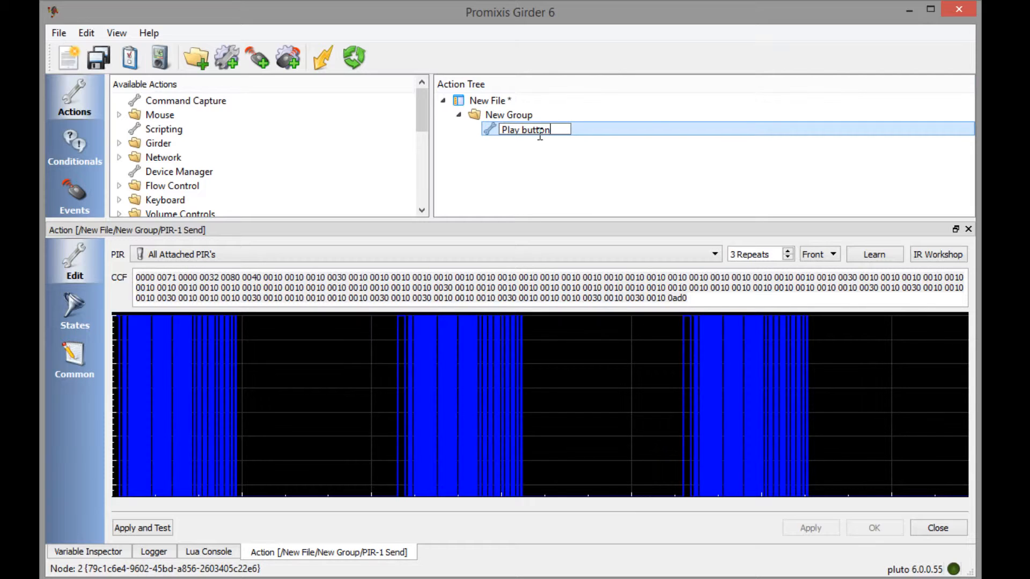
text(DVD)
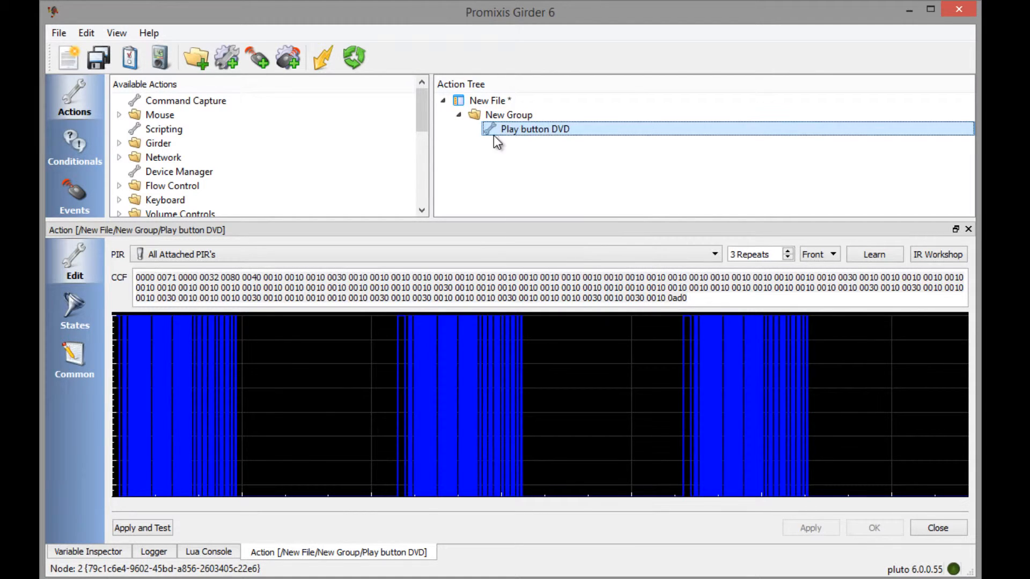
right_click(535, 129)
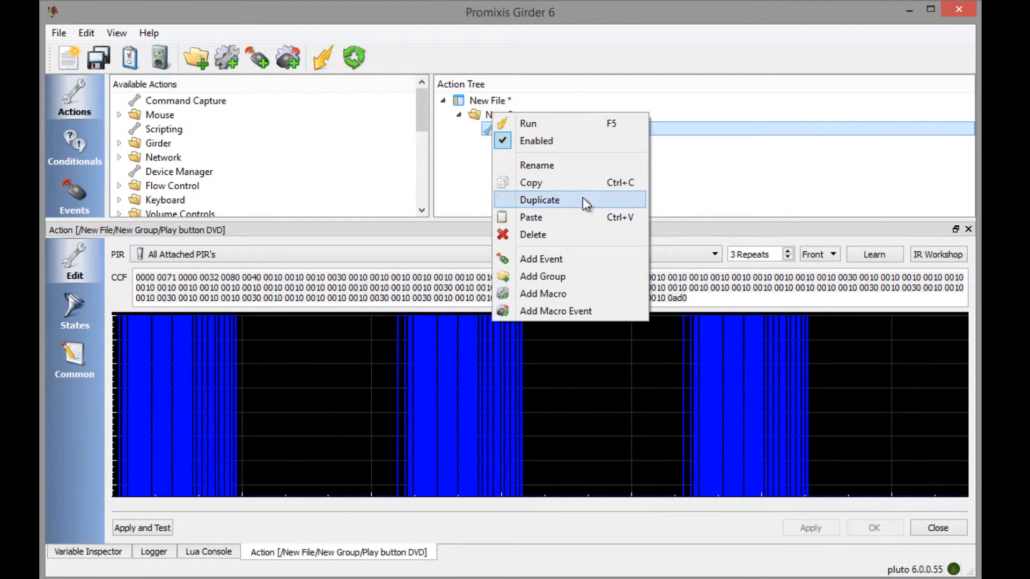
mouse_move(562, 165)
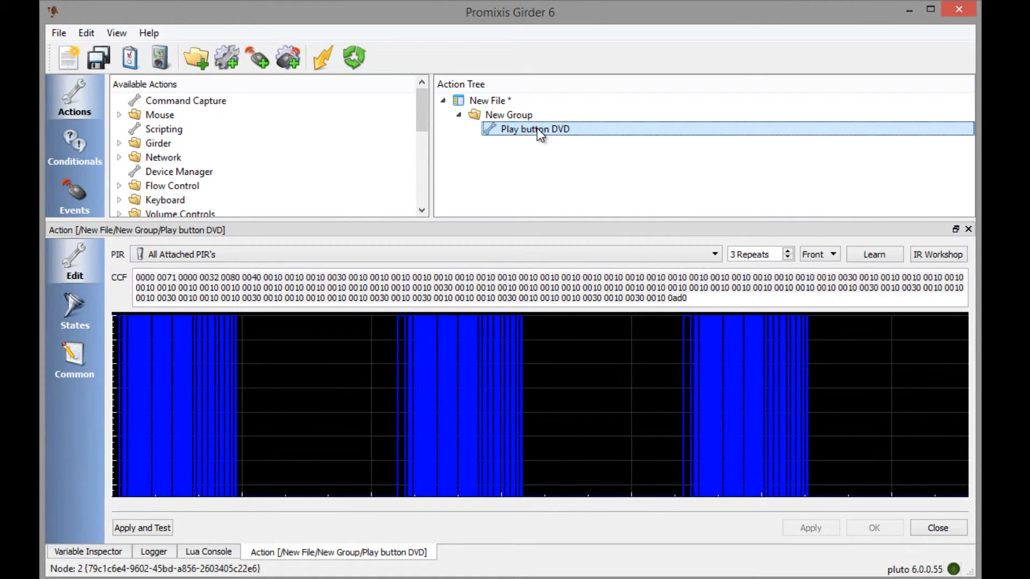
double_click(535, 128)
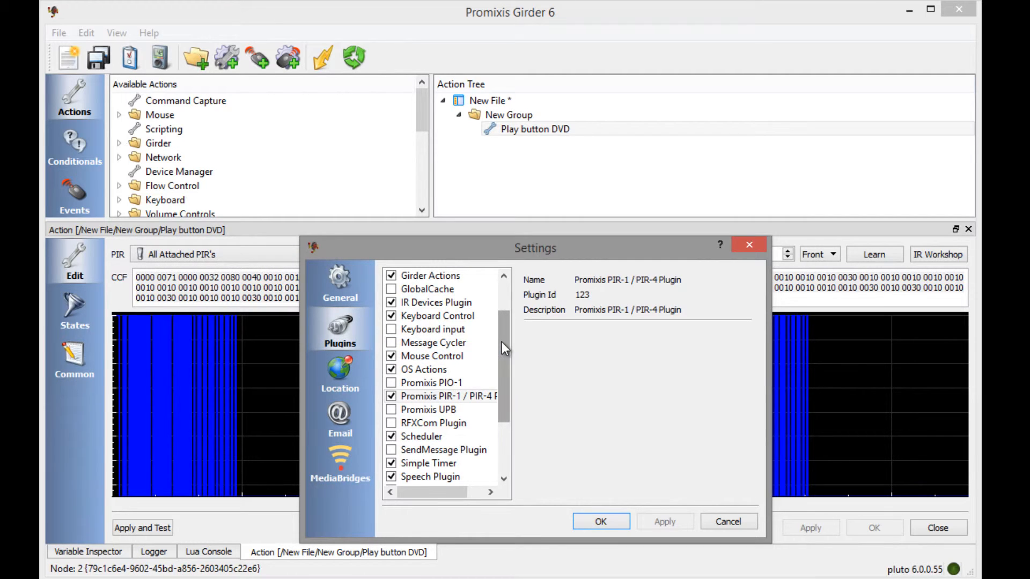
Step: Tick the Keyboard input plugin in Settings > Plugins and confirm with OK
click(433, 329)
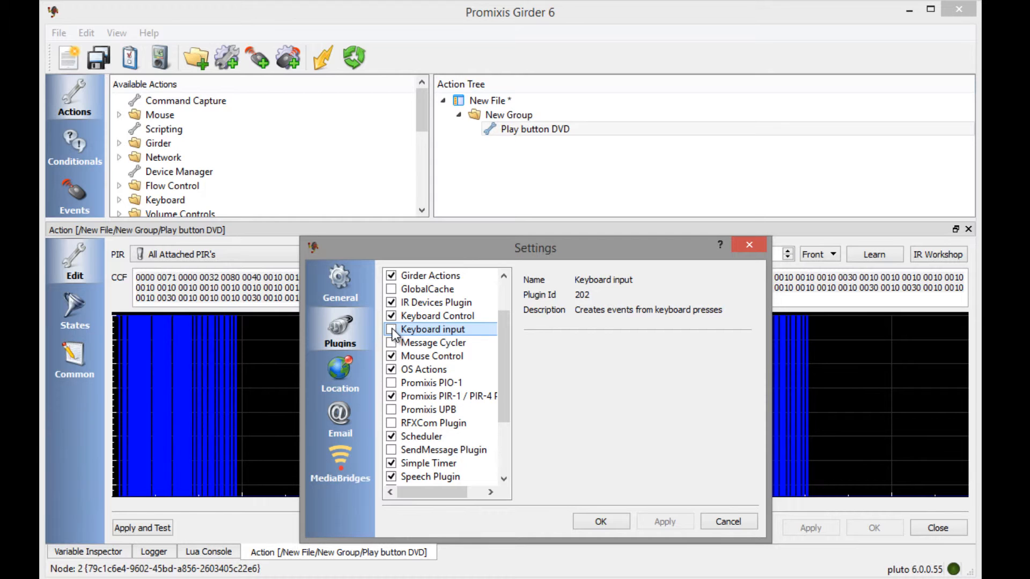
click(598, 521)
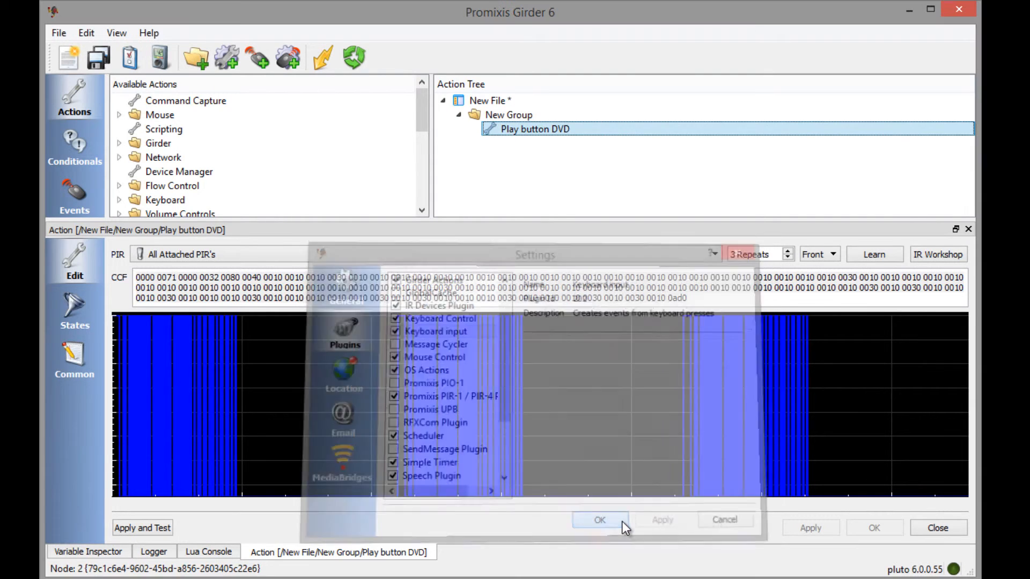
click(599, 519)
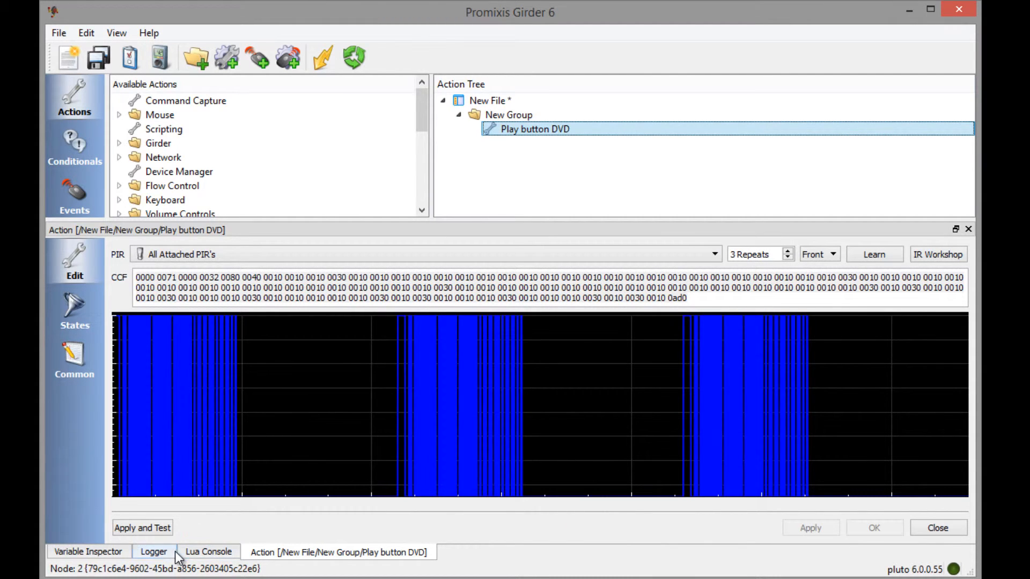
Step: Show the event log and scroll down to find the left-shift (LS) key entry
click(154, 550)
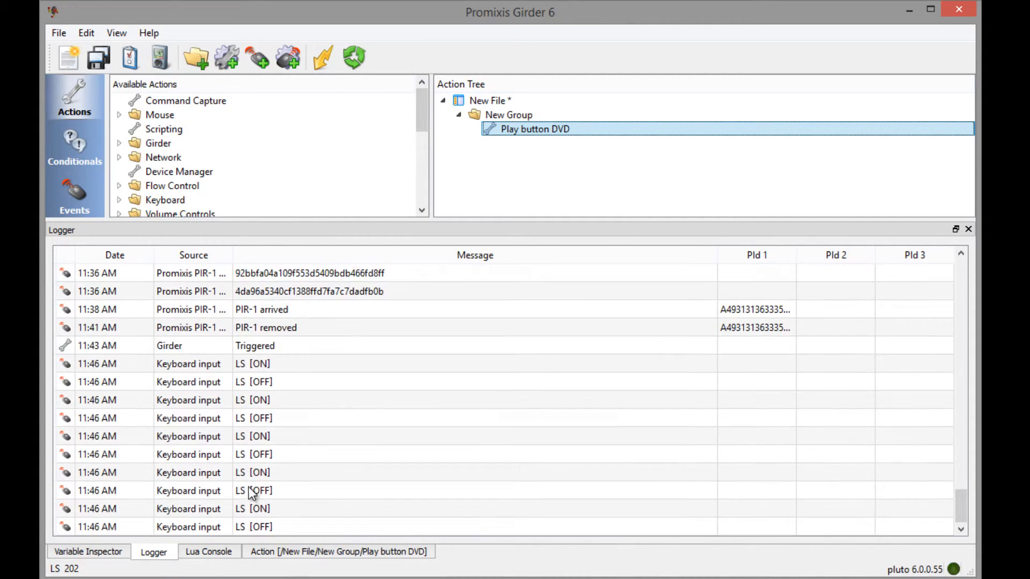
scroll(down, 3)
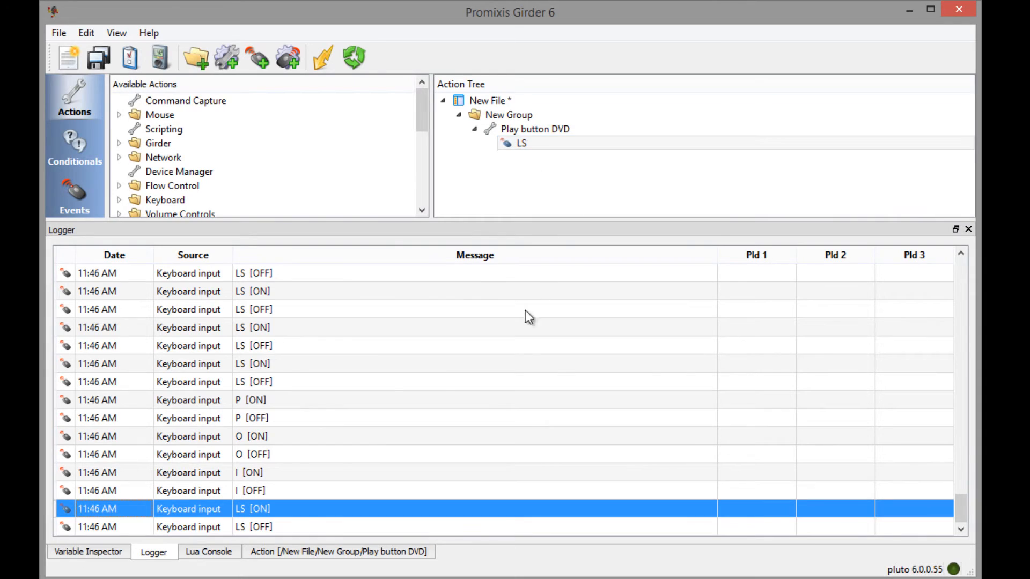
Step: Check the LS keyboard event, then reselect the Play button DVD action in the tree
click(521, 143)
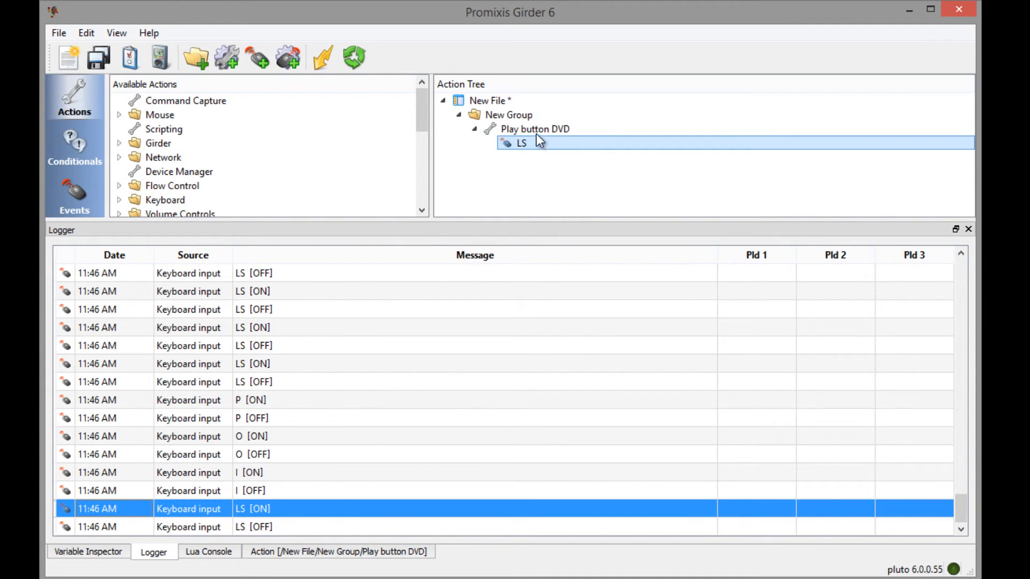
click(535, 129)
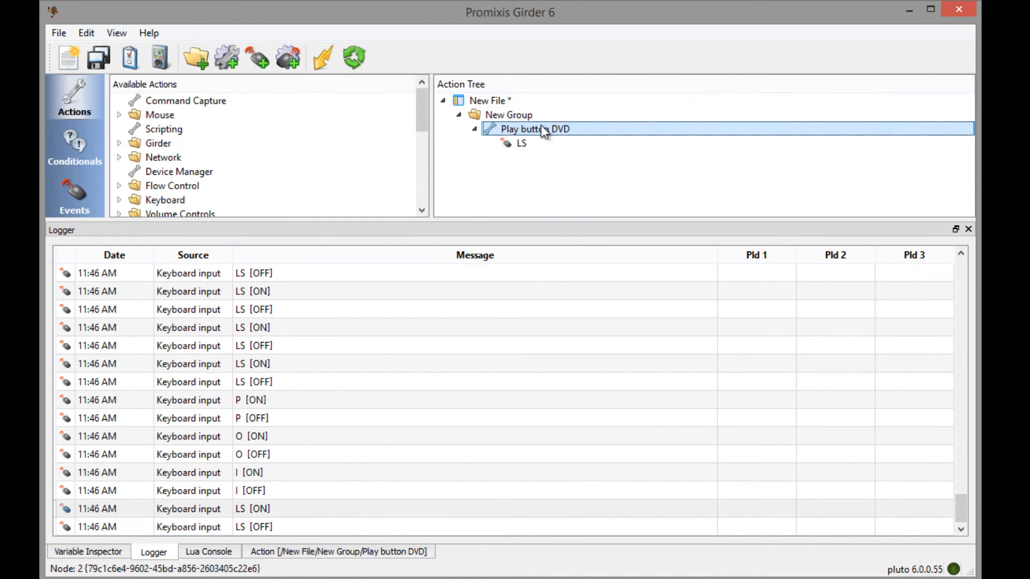
mouse_move(538, 139)
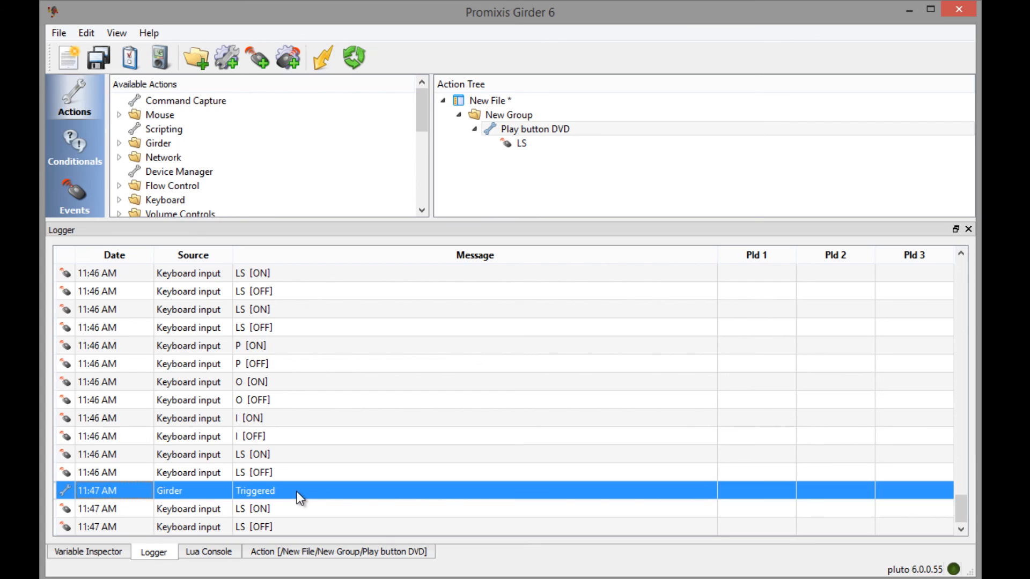
mouse_move(329, 493)
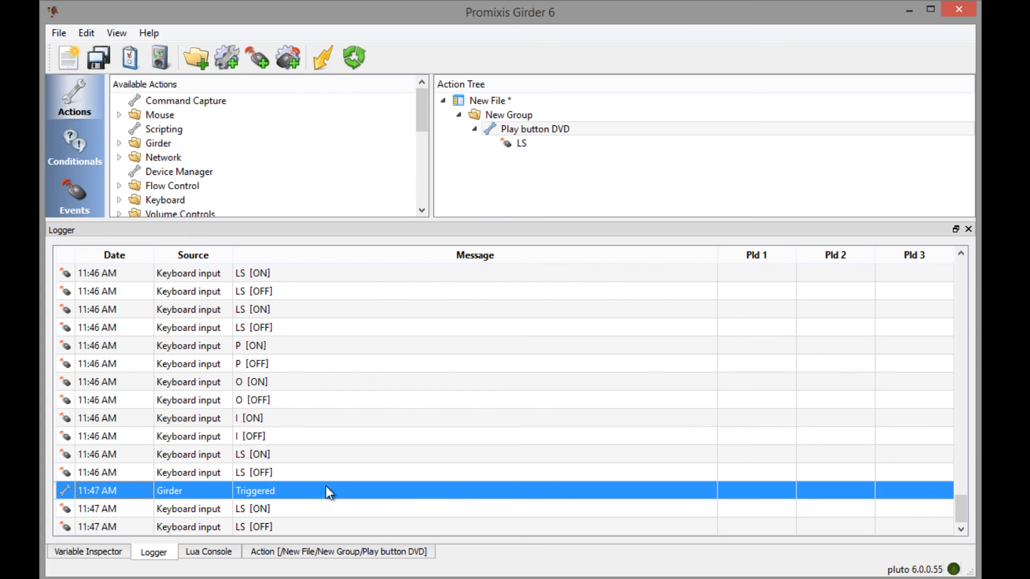